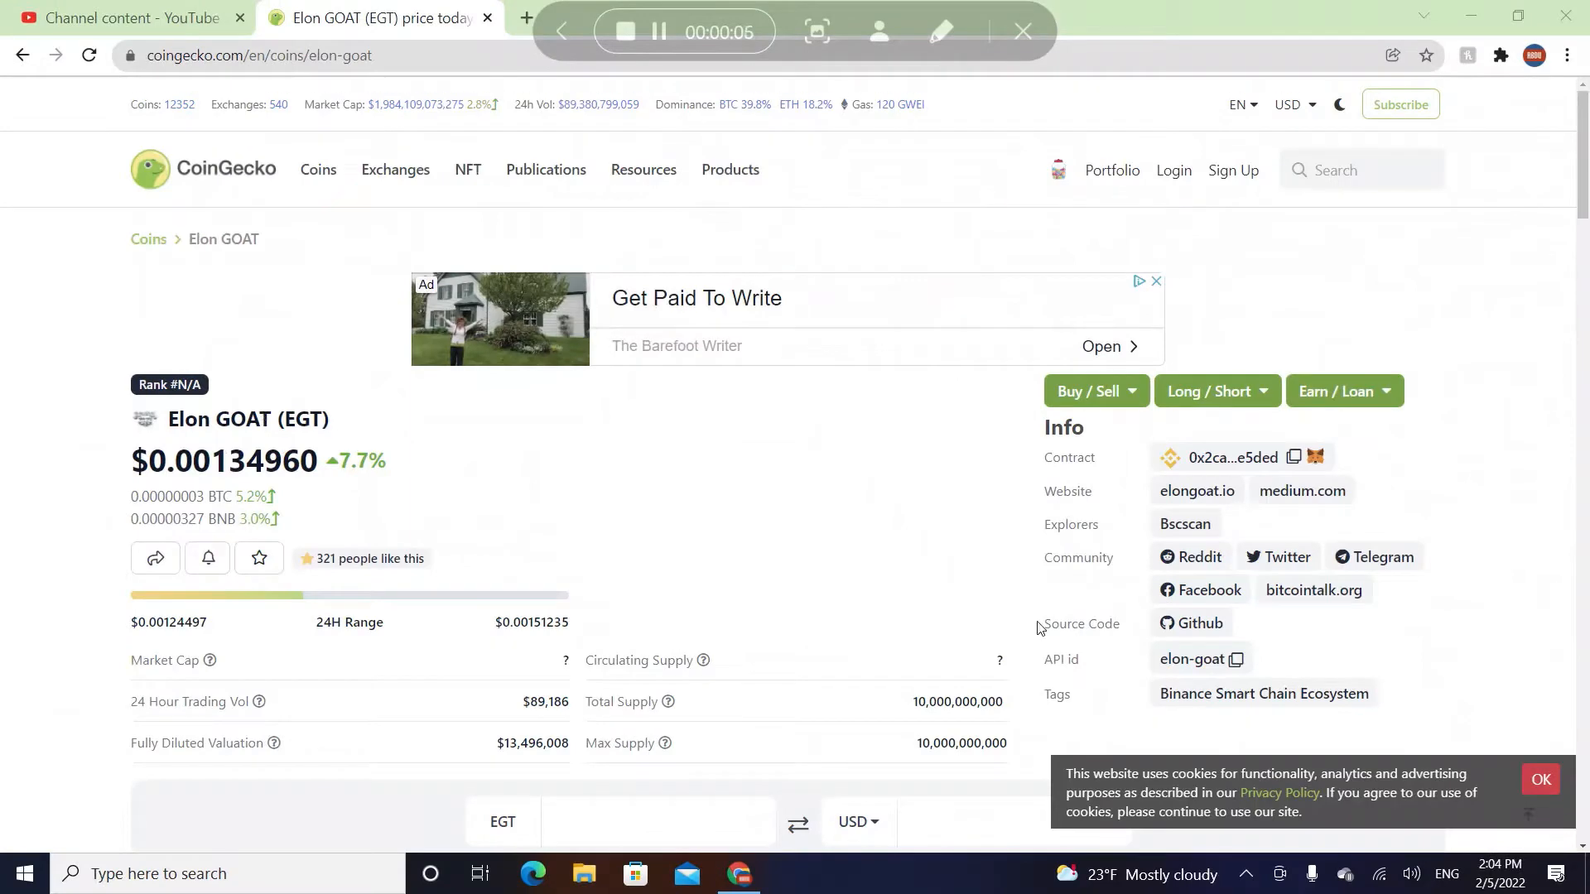
Step: Switch the EGT price chart to Max to show Jan 5 to Feb 5, 2022
scroll("down", 3)
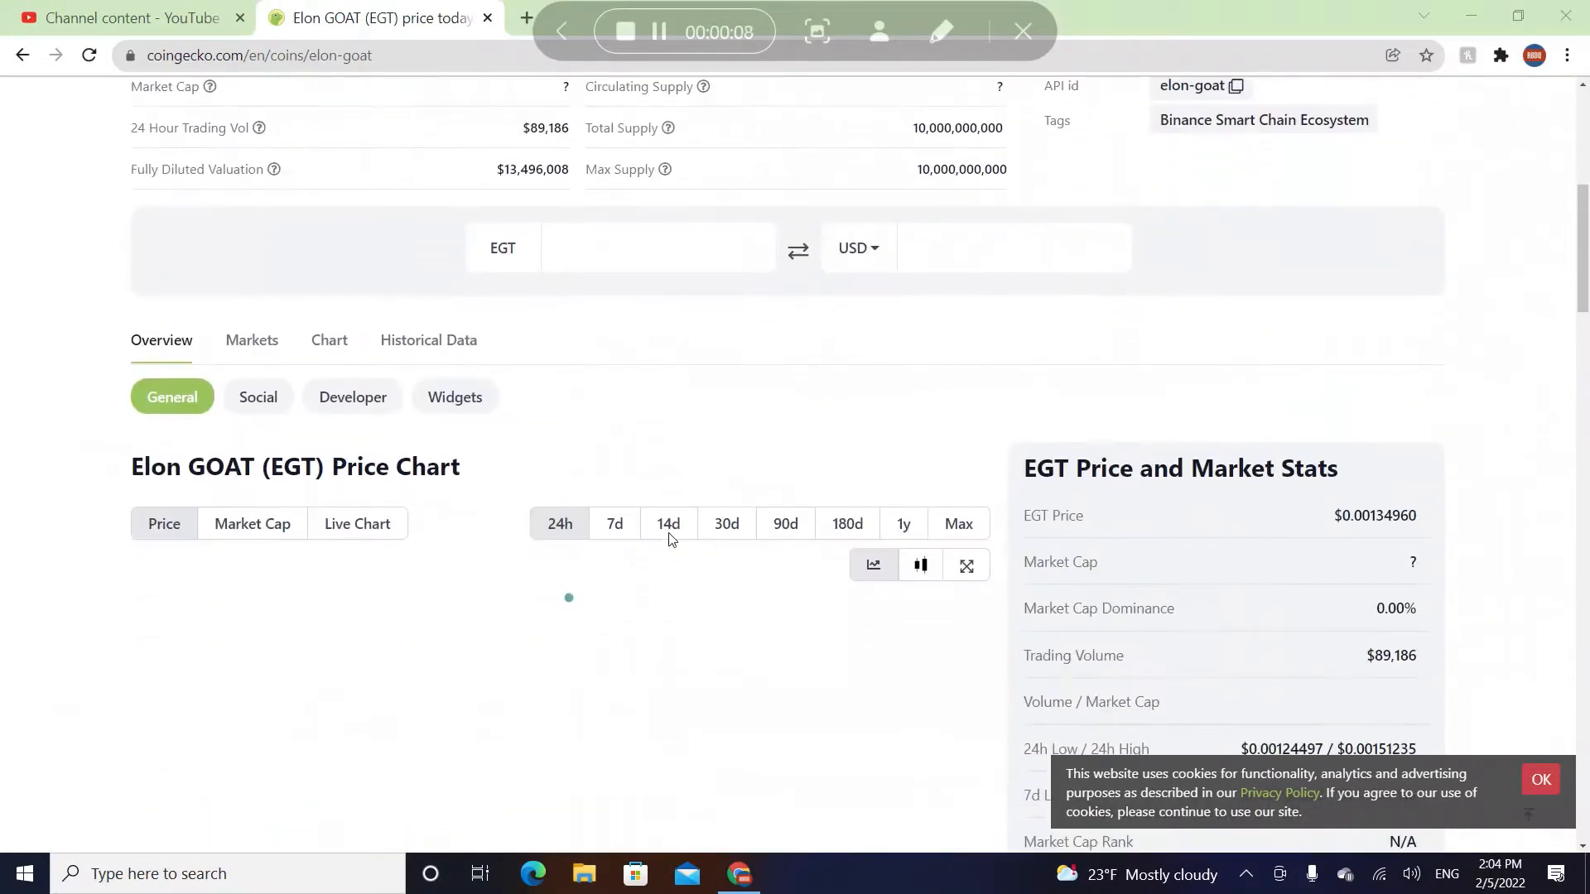
left_click(957, 524)
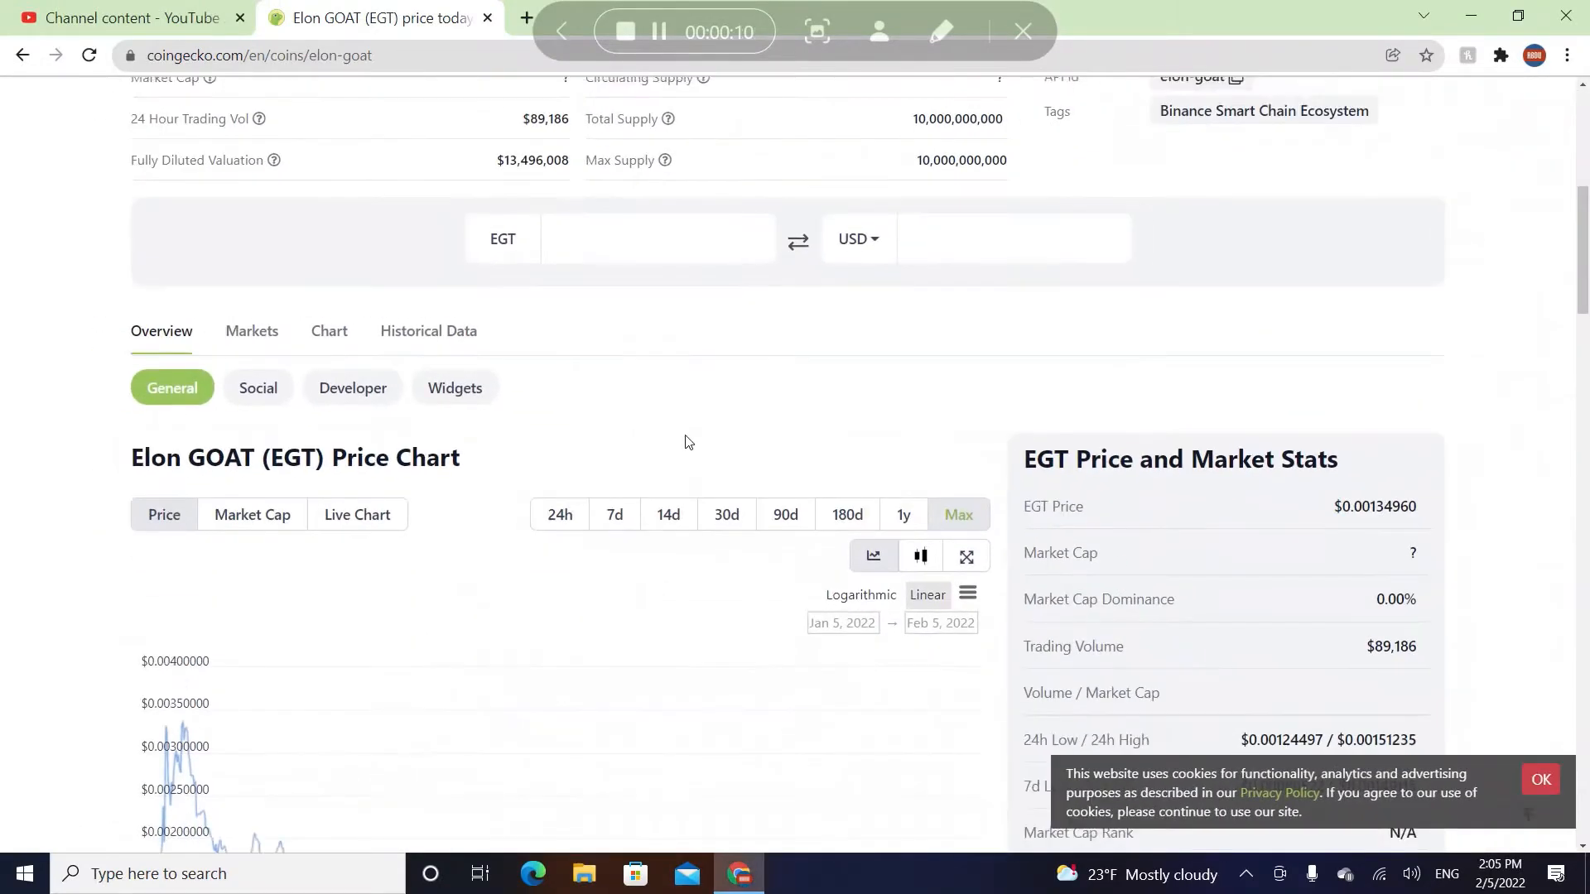
scroll("down", 3)
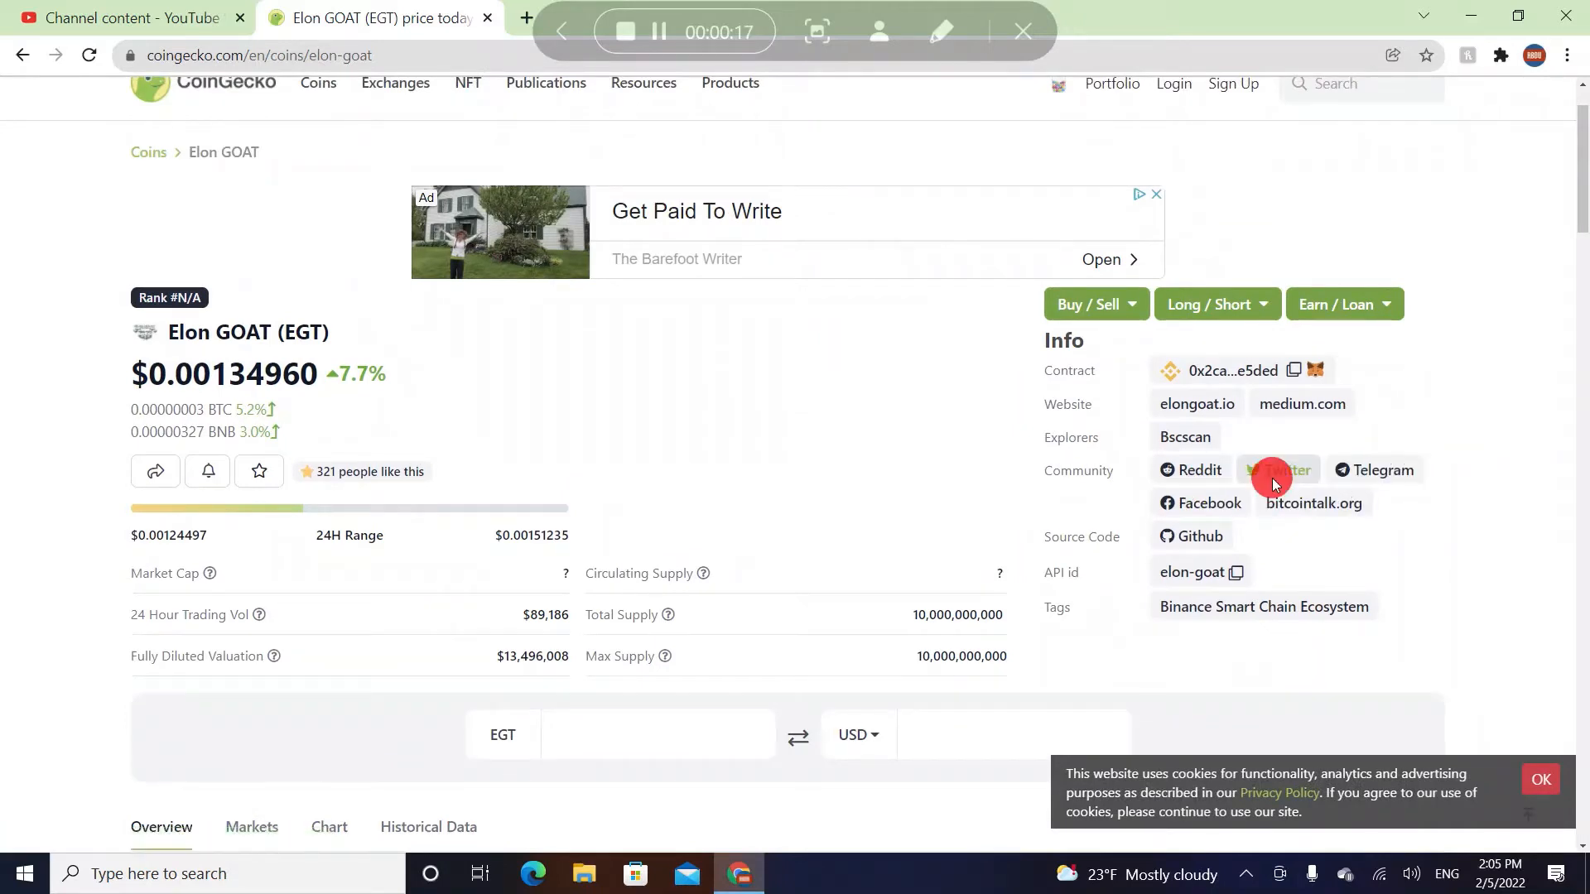
Step: Open the token's Twitter page and the elongoat.io official website from Linktree
left_click(1279, 470)
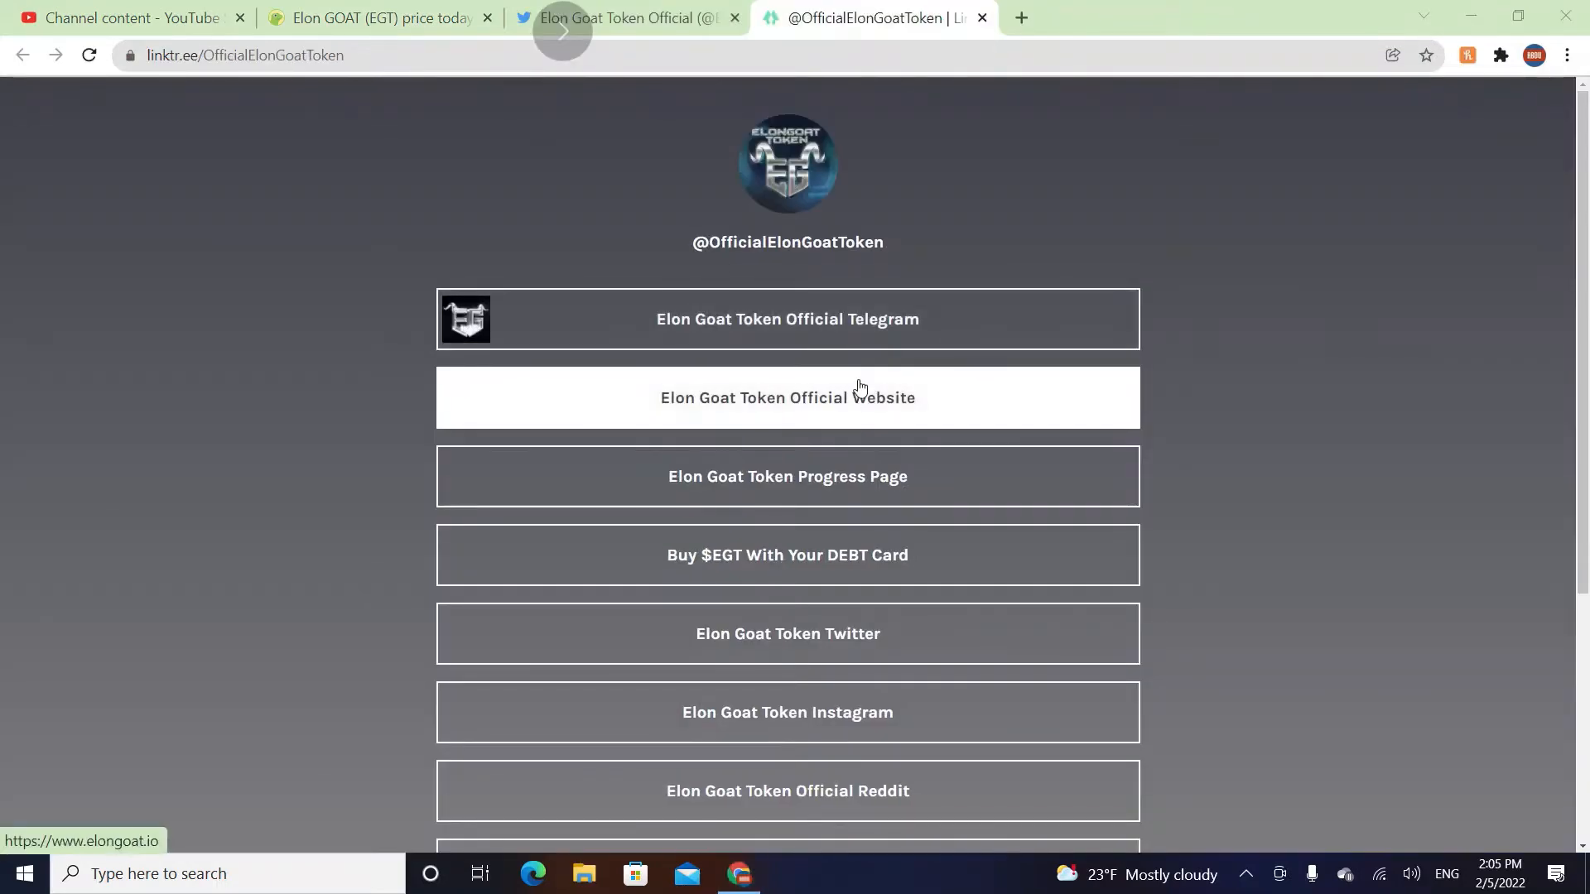
left_click(787, 397)
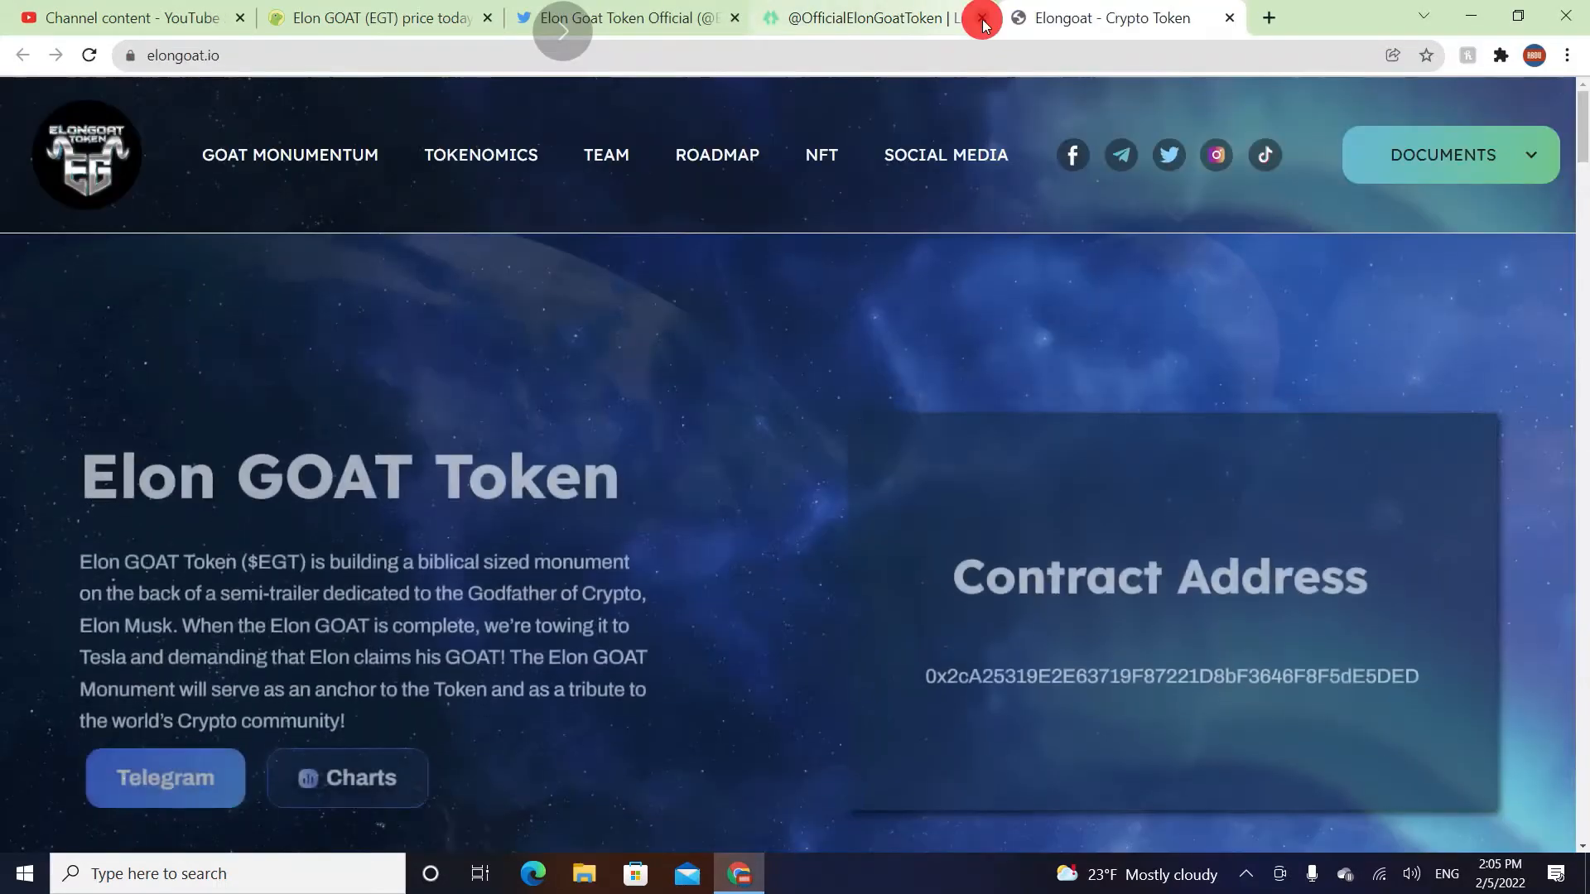
Step: Close the Linktree tab and start scrolling down the elongoat.io homepage
left_click(977, 18)
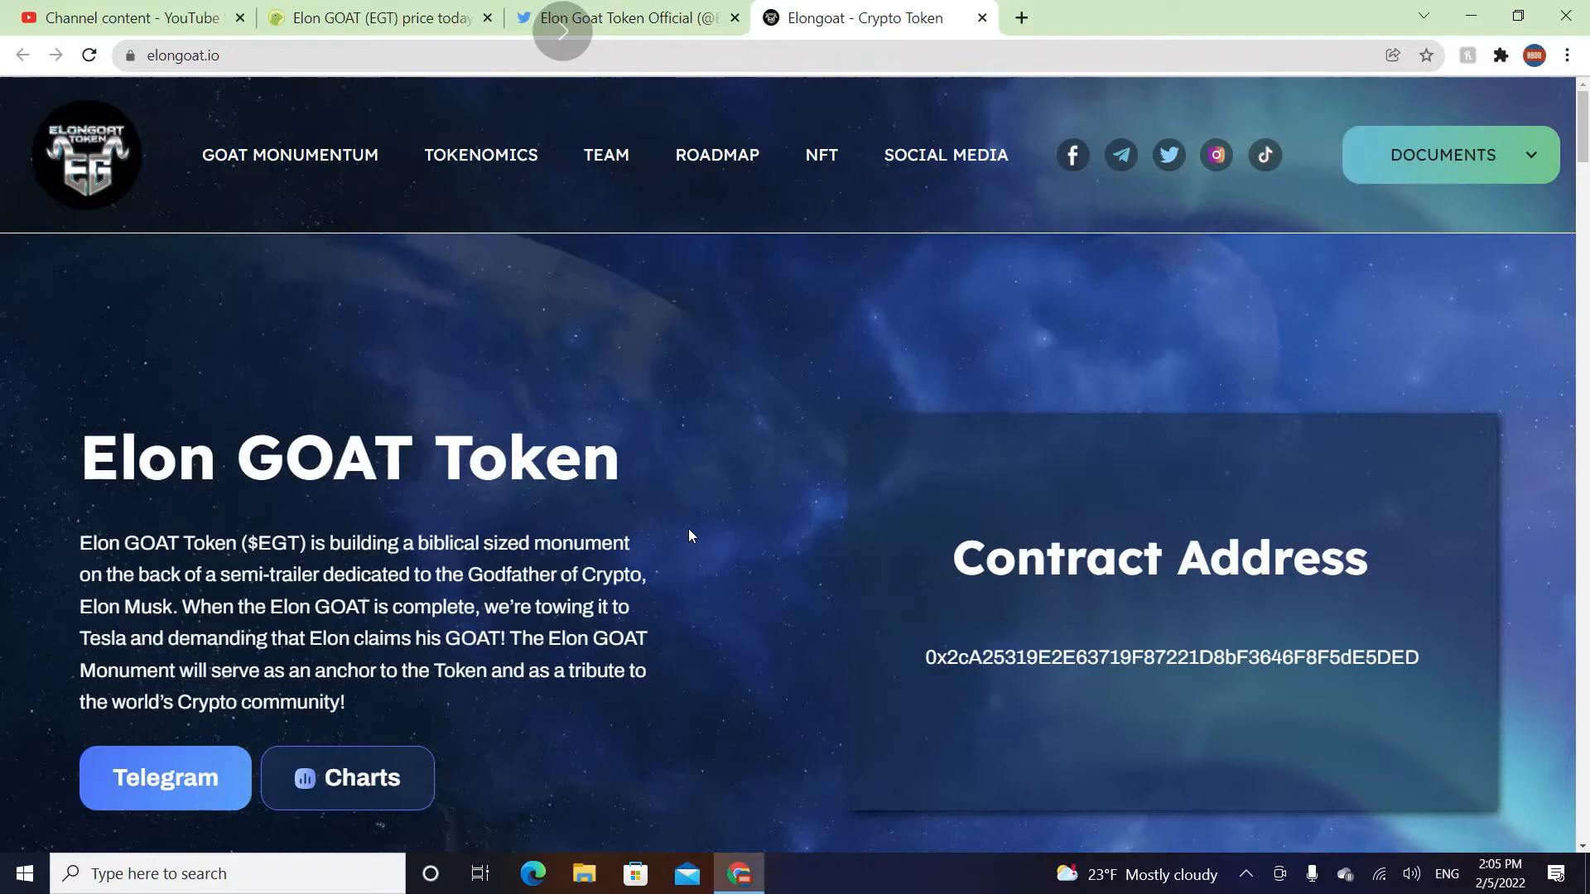
scroll("down", 3)
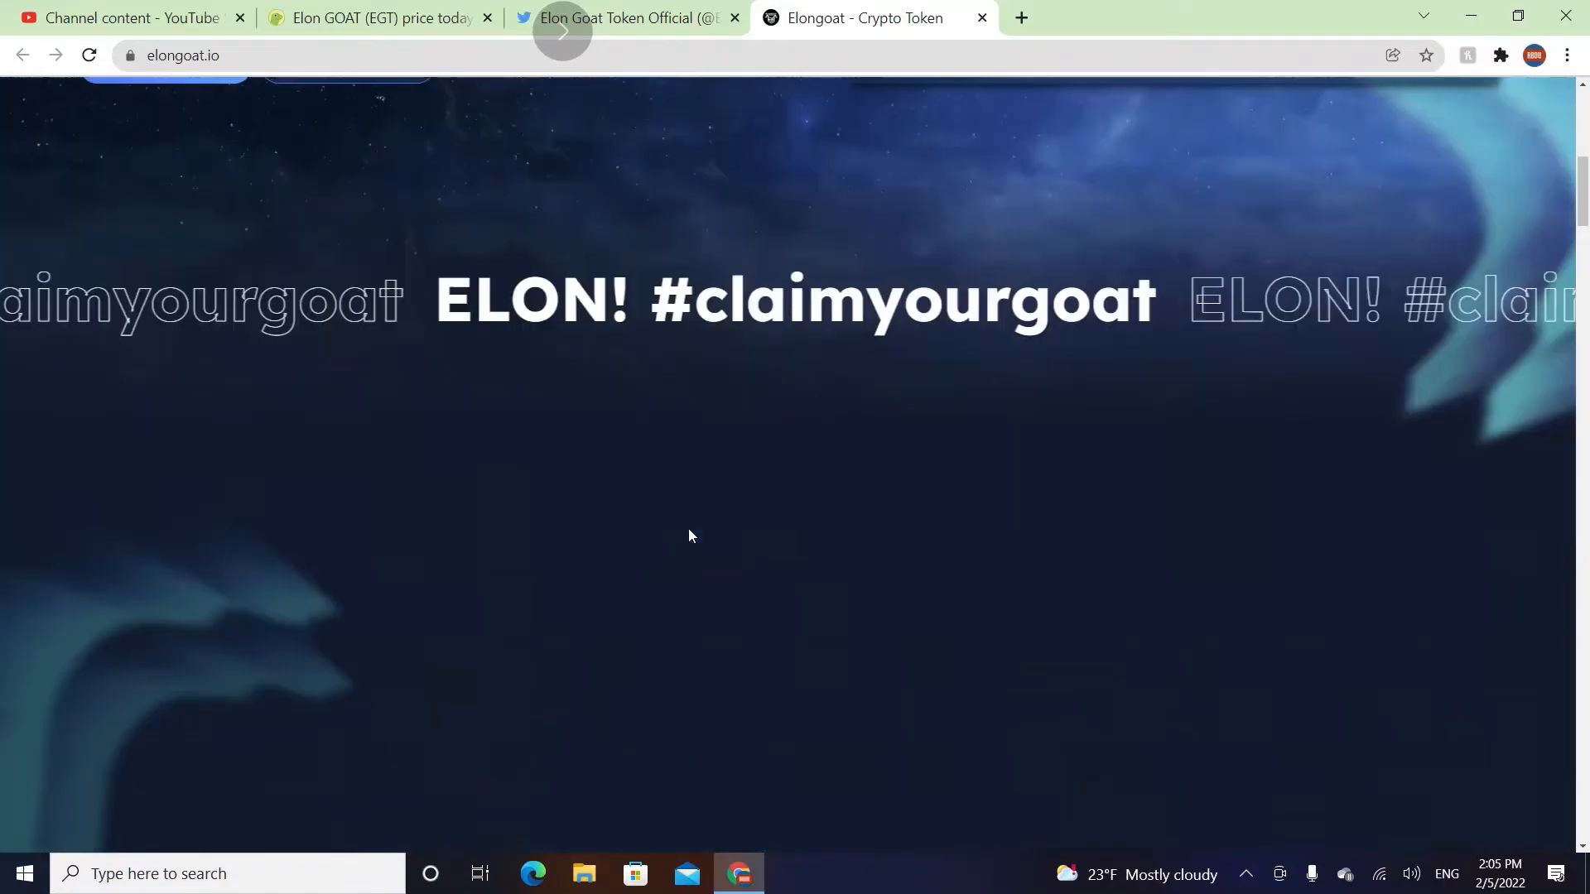
scroll("down", 3)
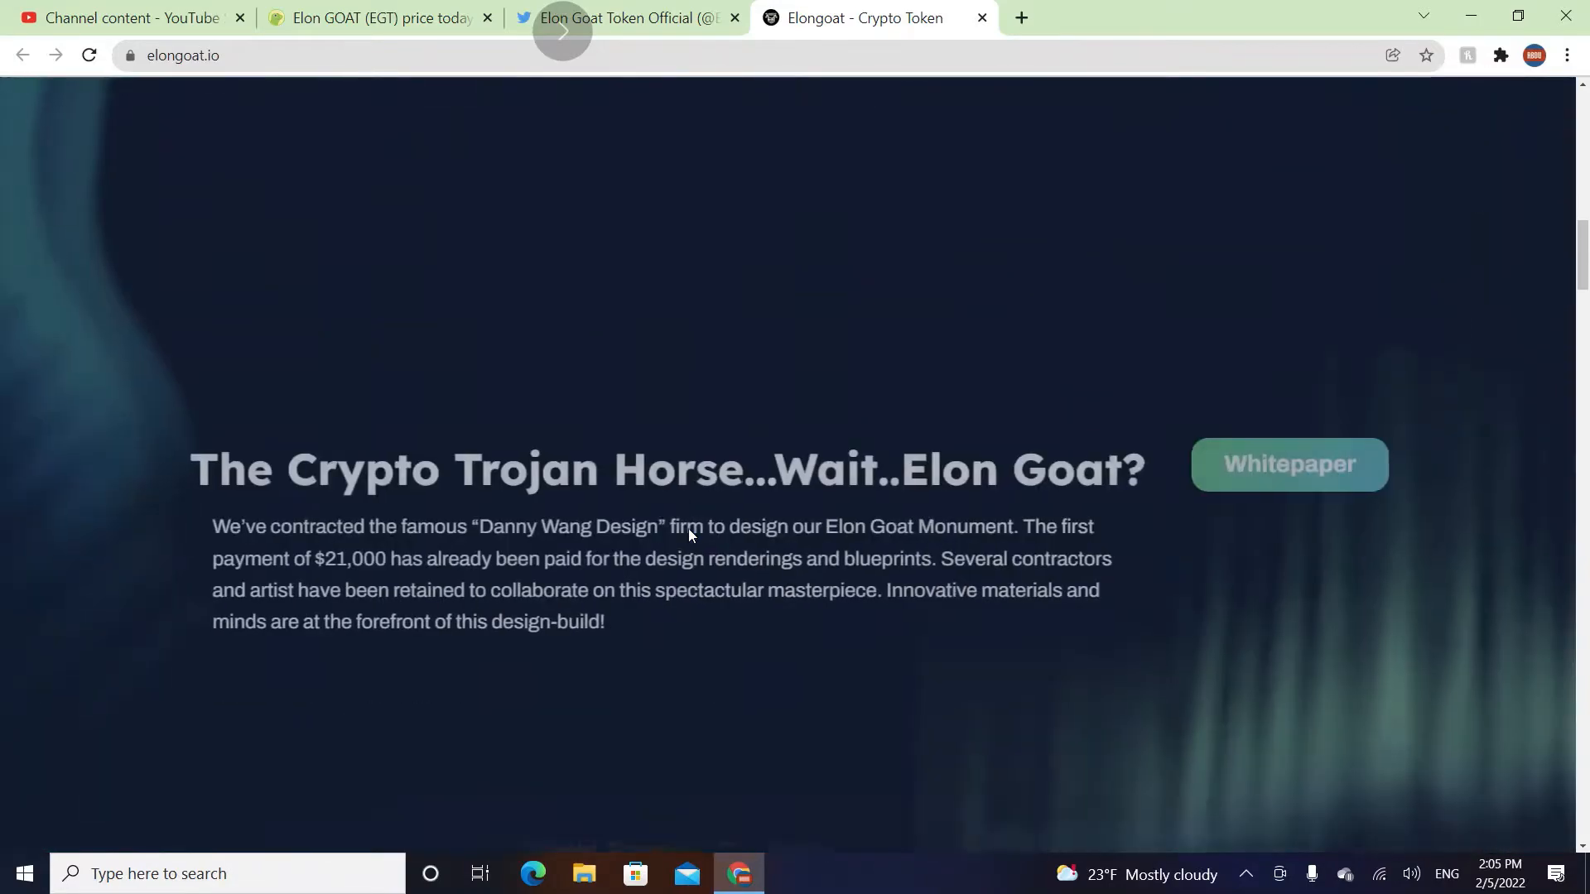
scroll("down", 3)
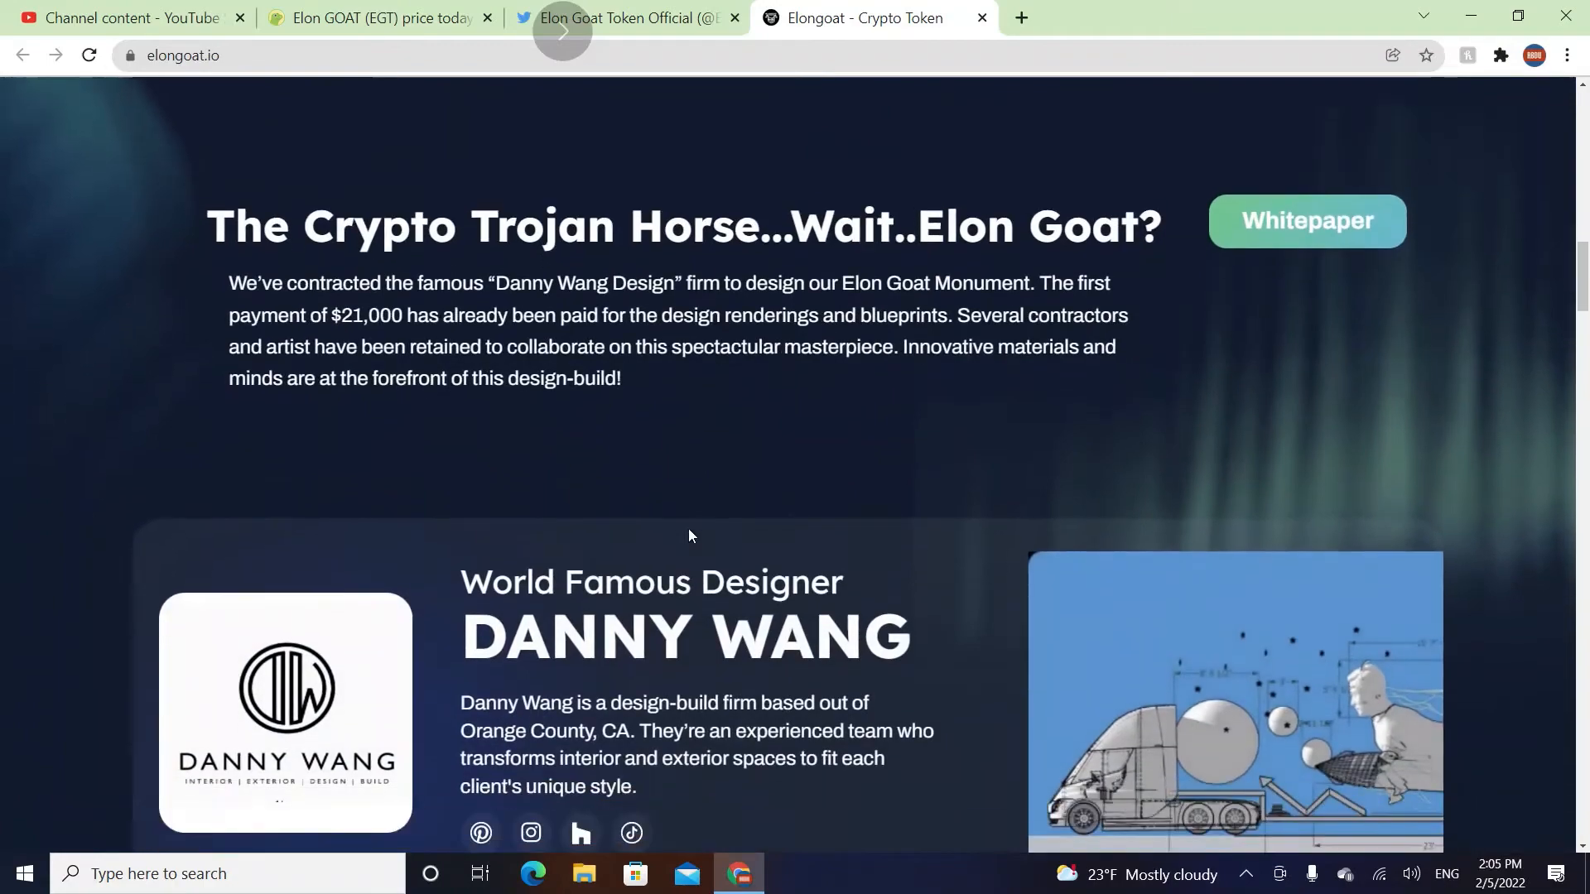
scroll("down", 3)
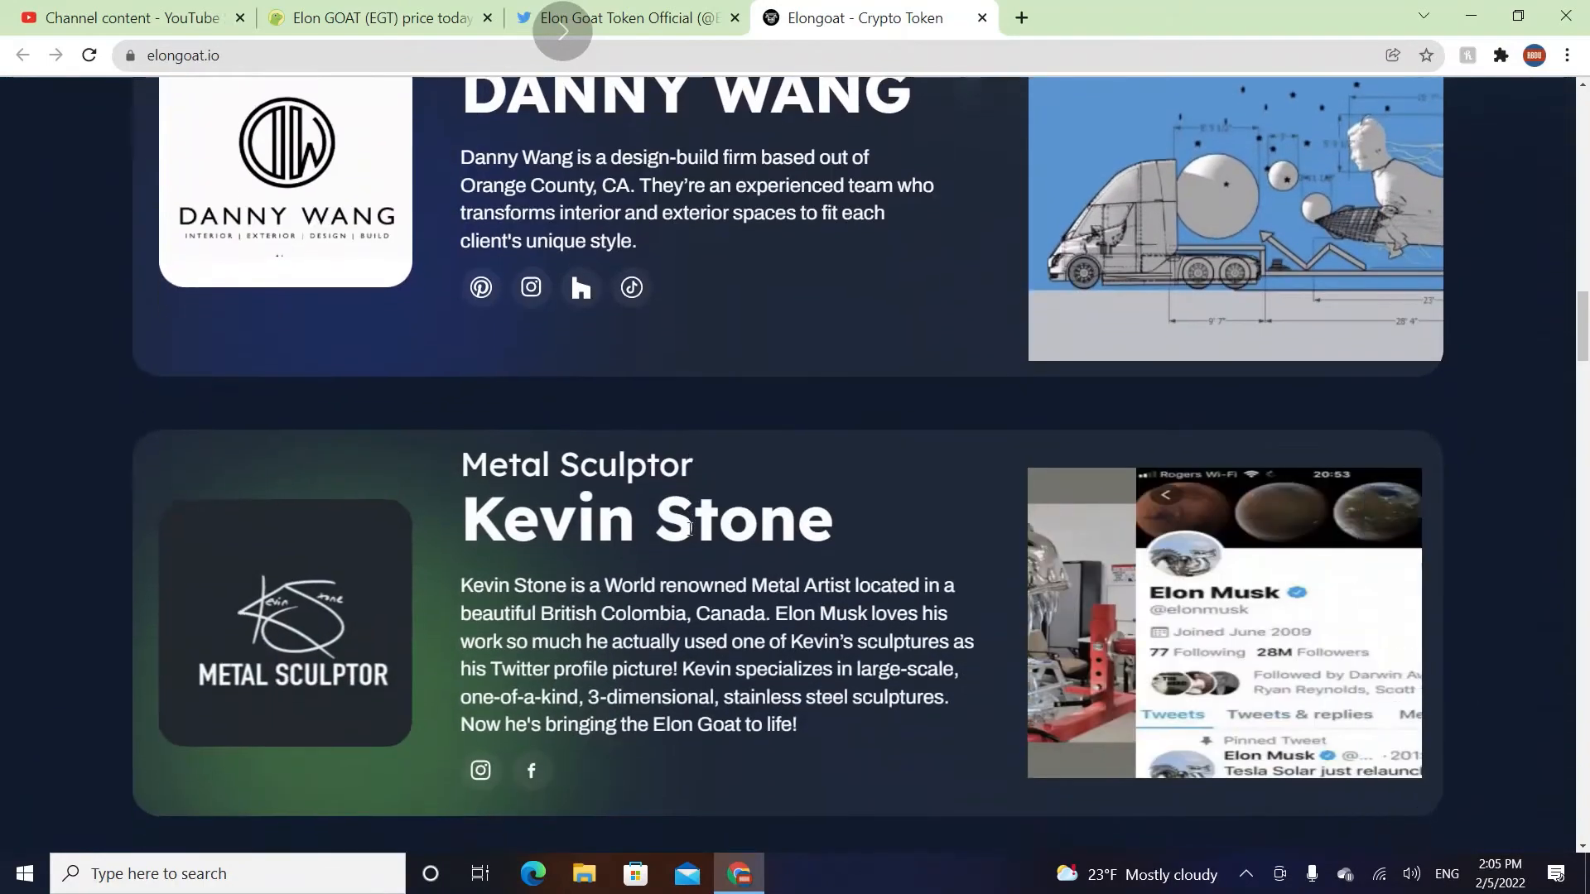
scroll("down", 3)
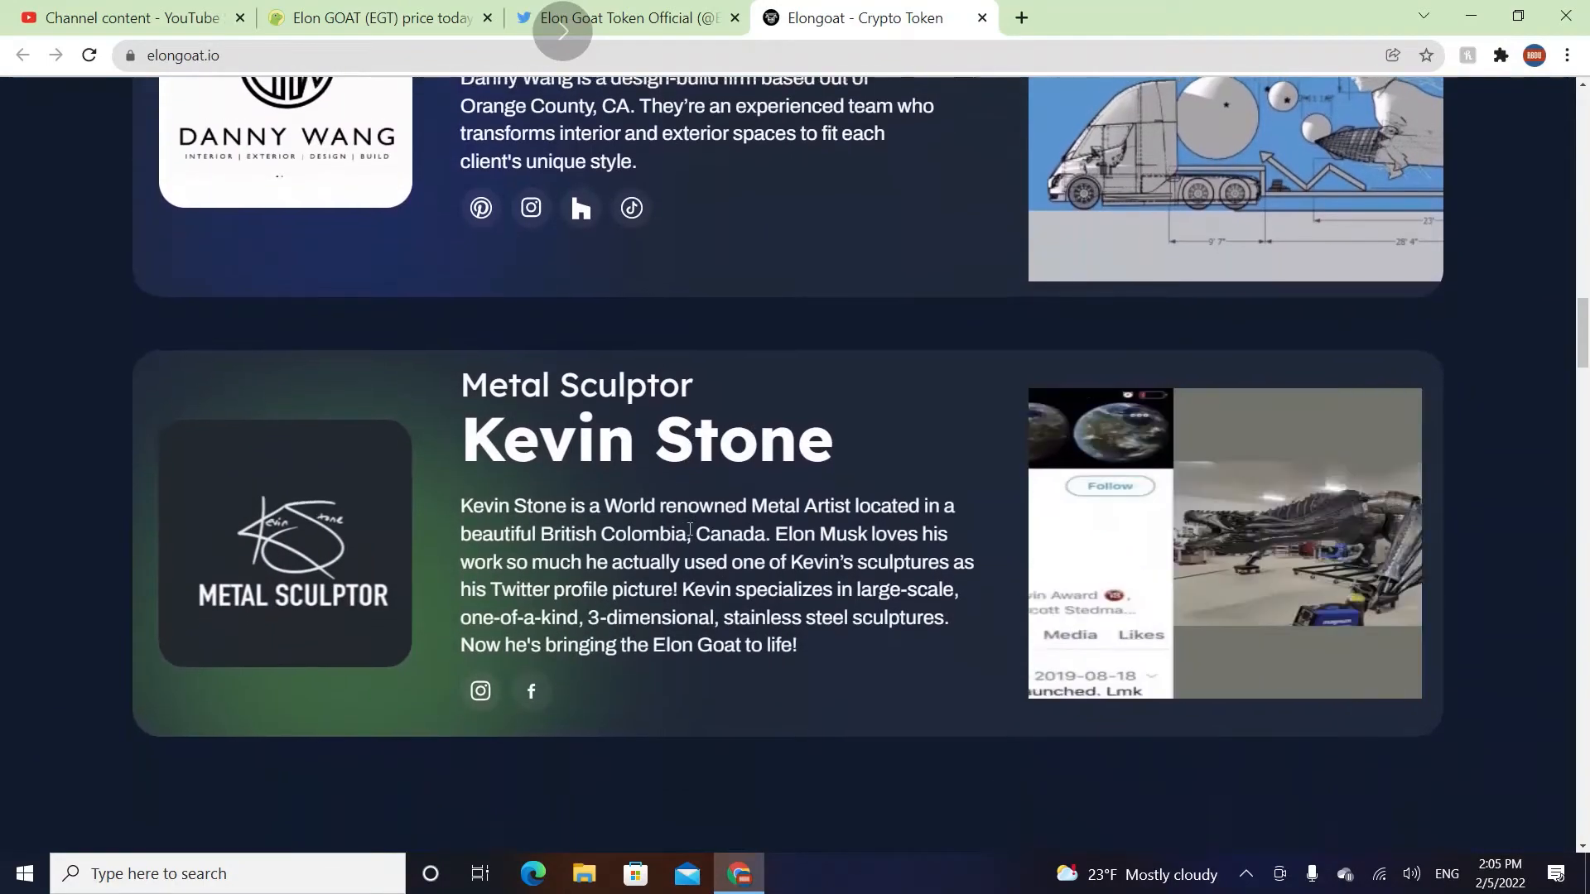
scroll("up", 3)
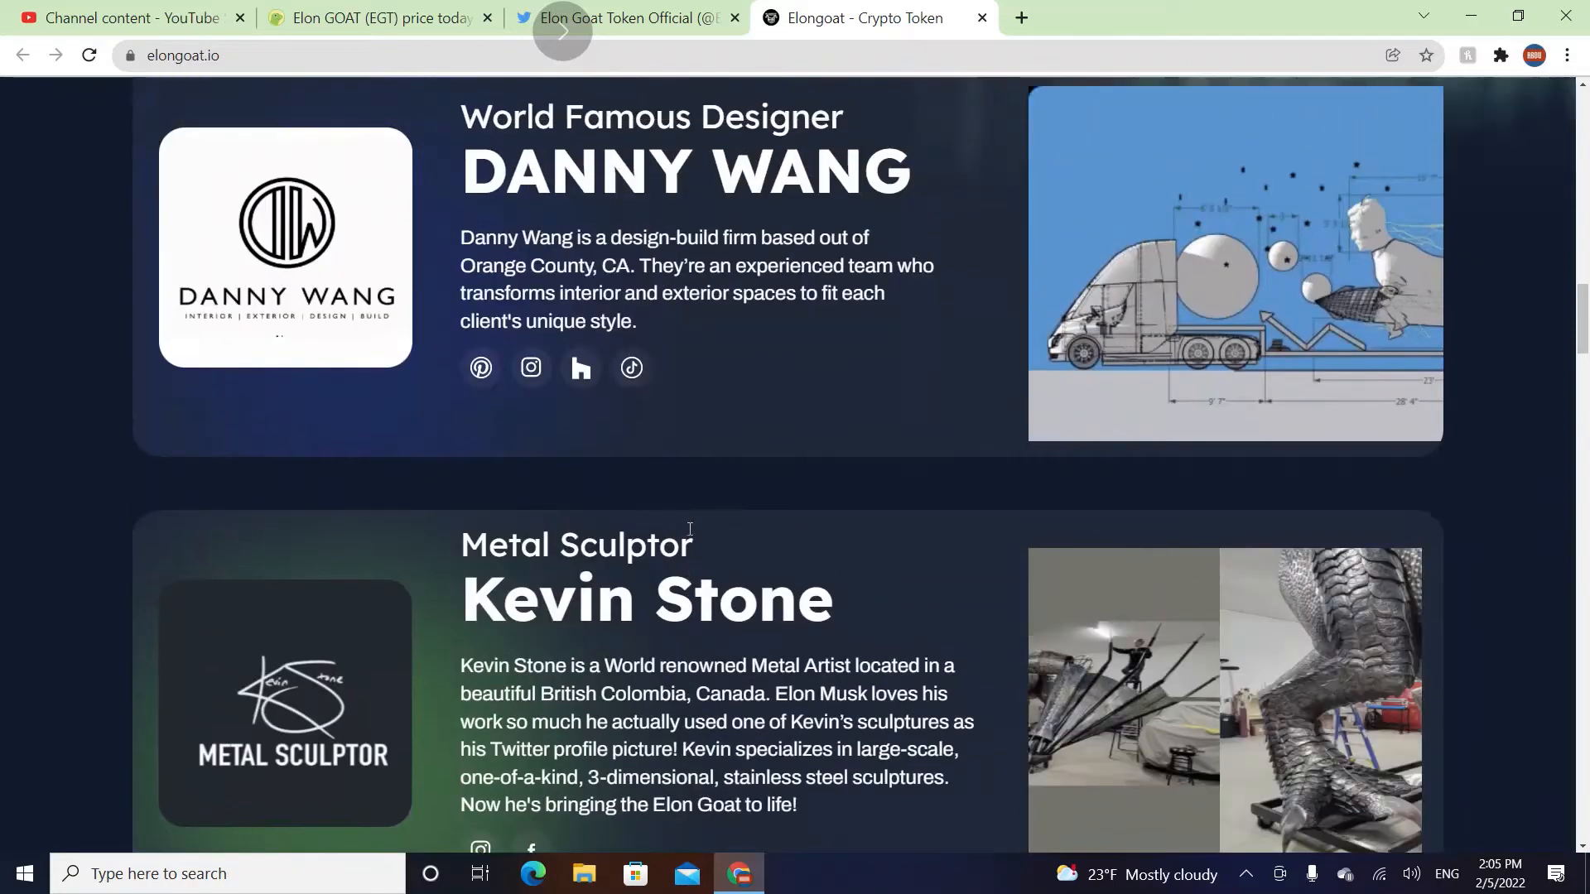
scroll("up", 3)
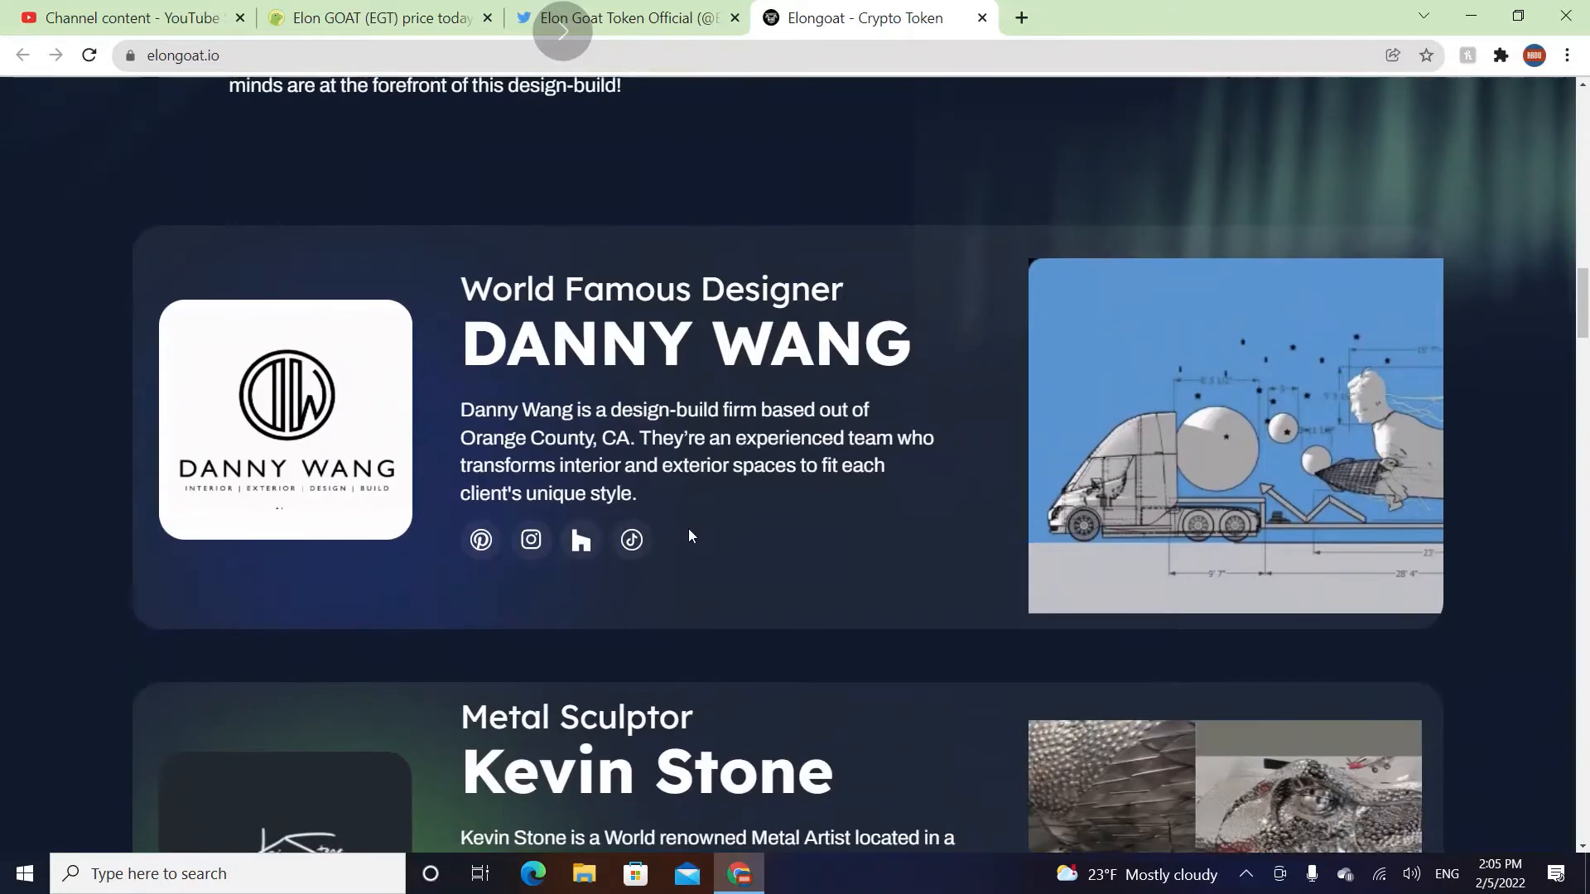
scroll("down", 3)
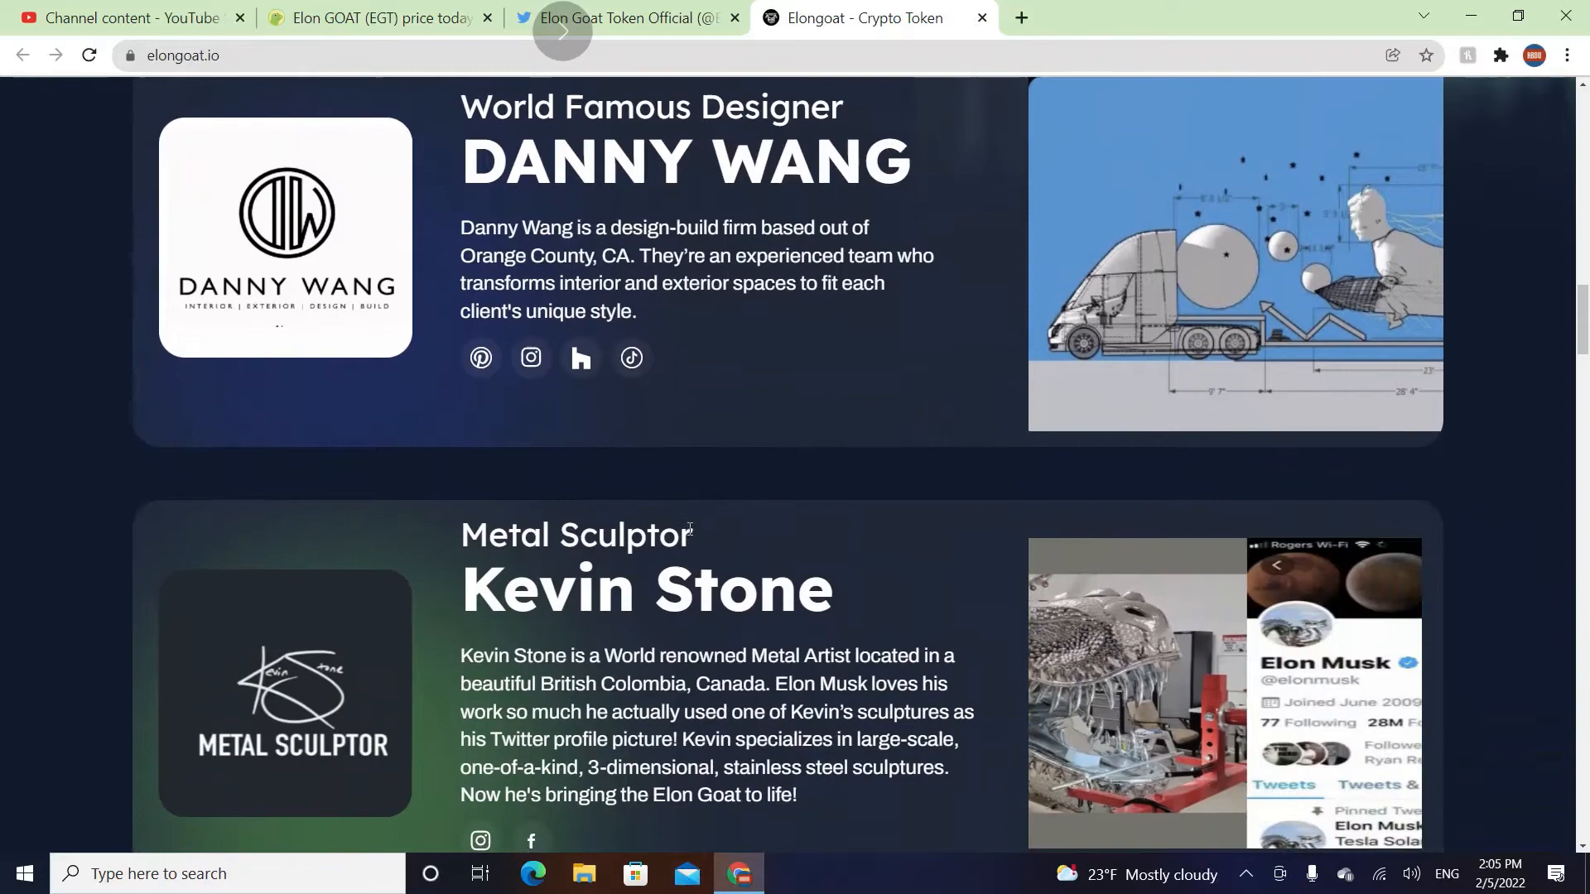
scroll("down", 3)
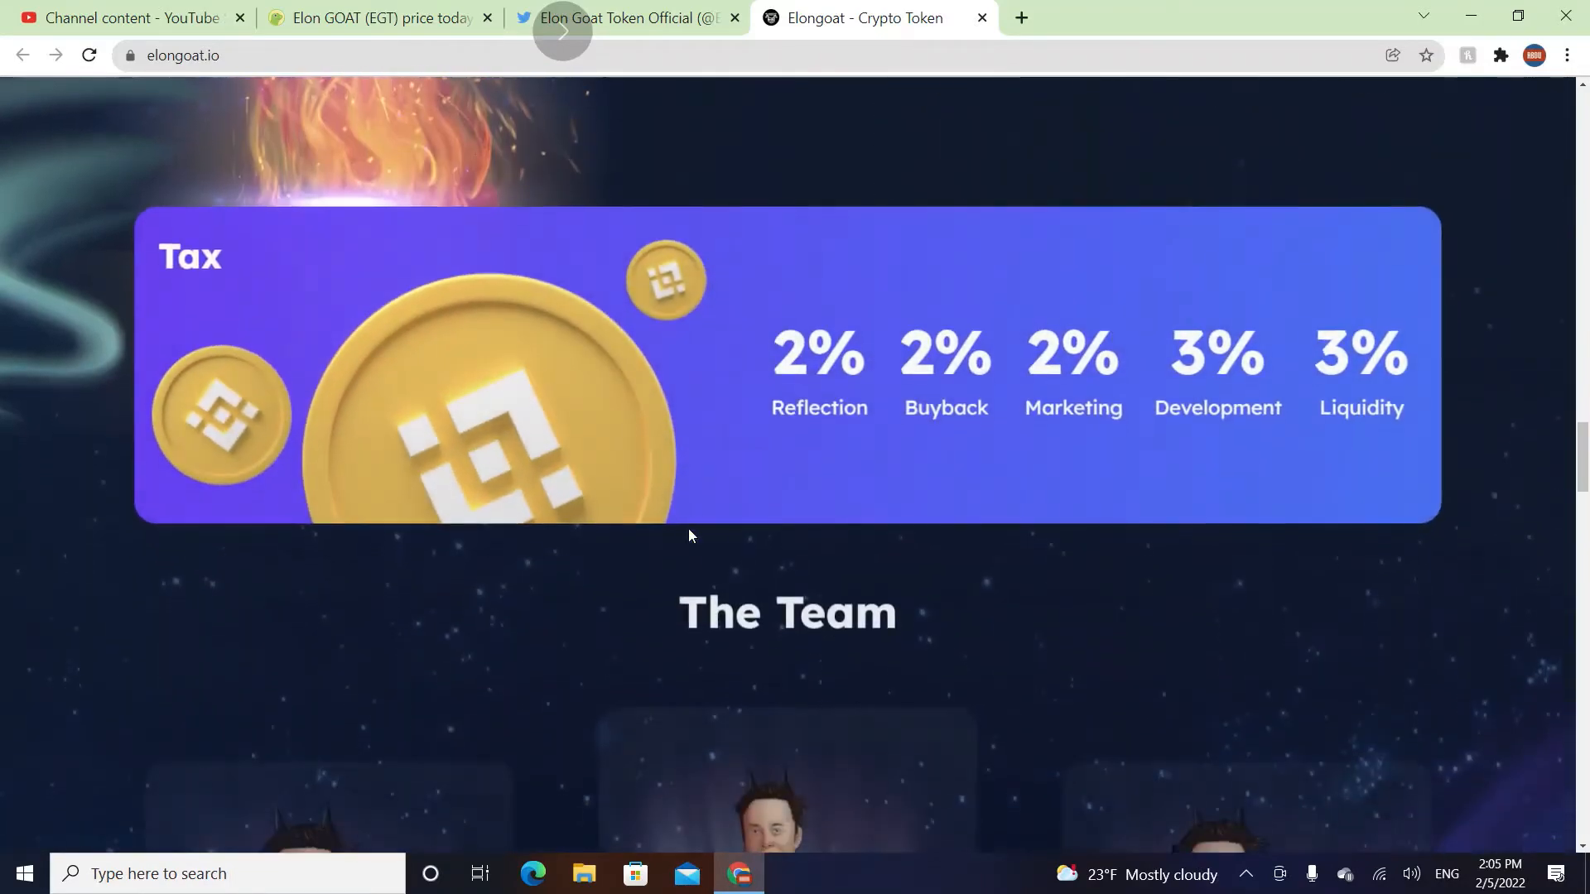
scroll("down", 3)
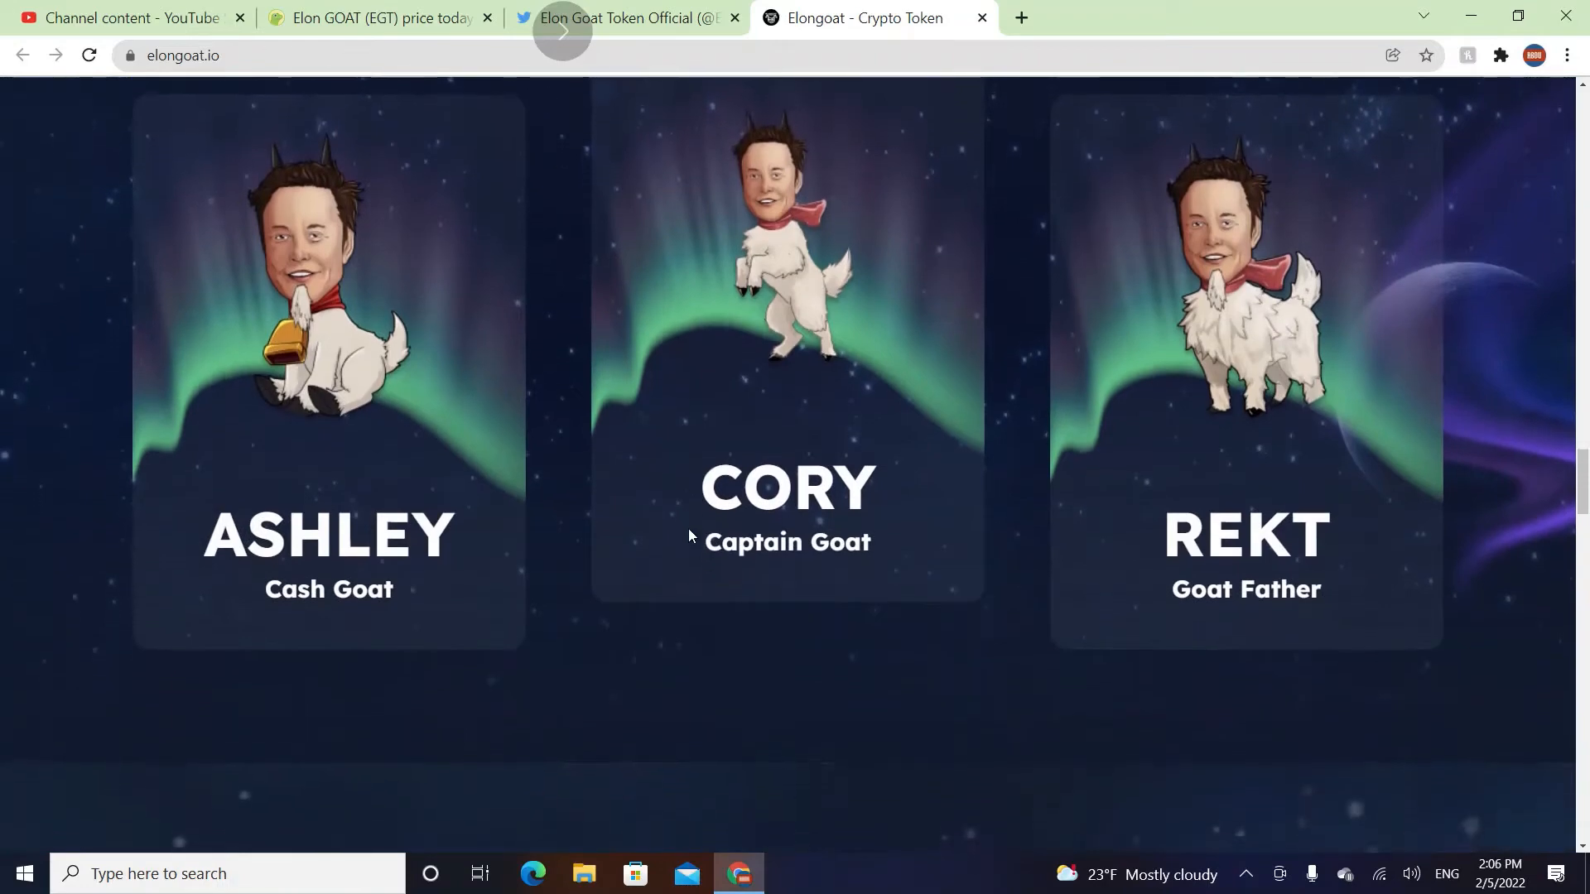
scroll("down", 3)
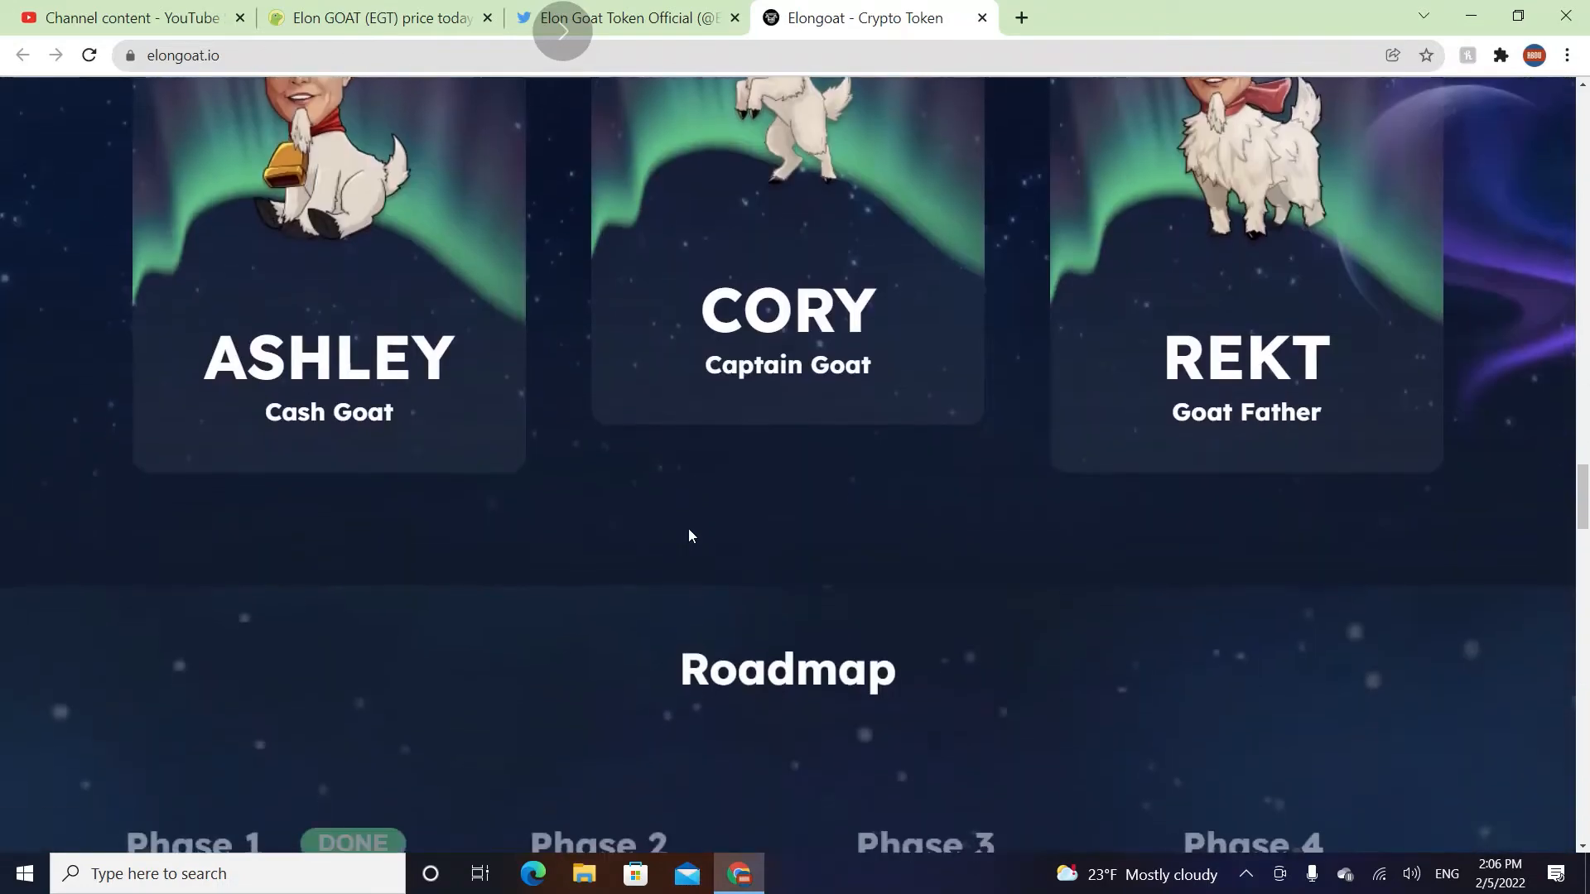
scroll("down", 3)
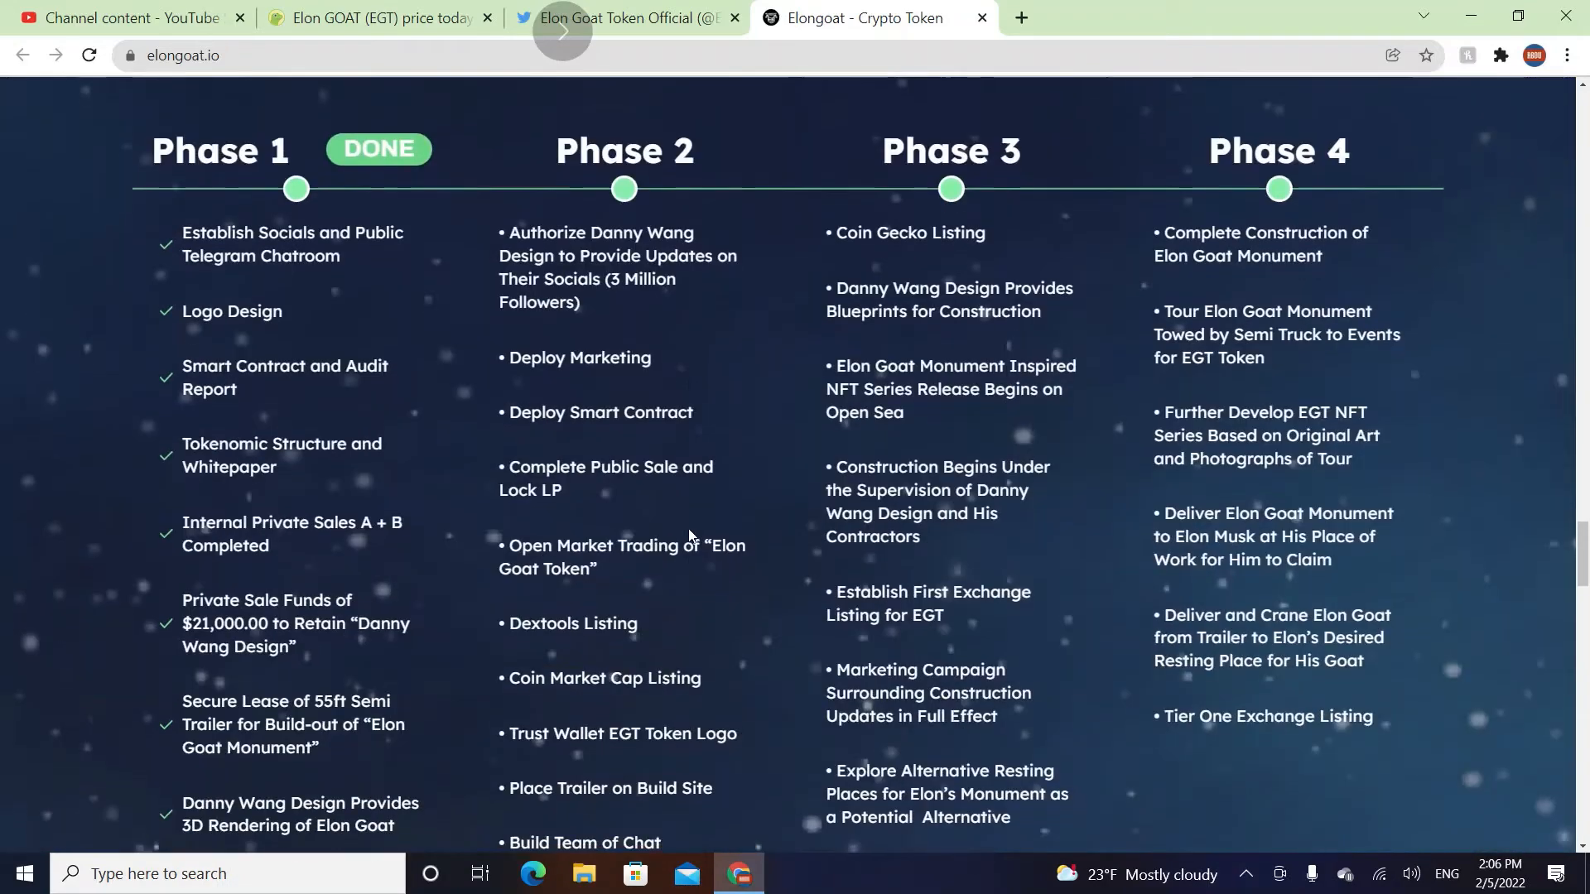
scroll("down", 3)
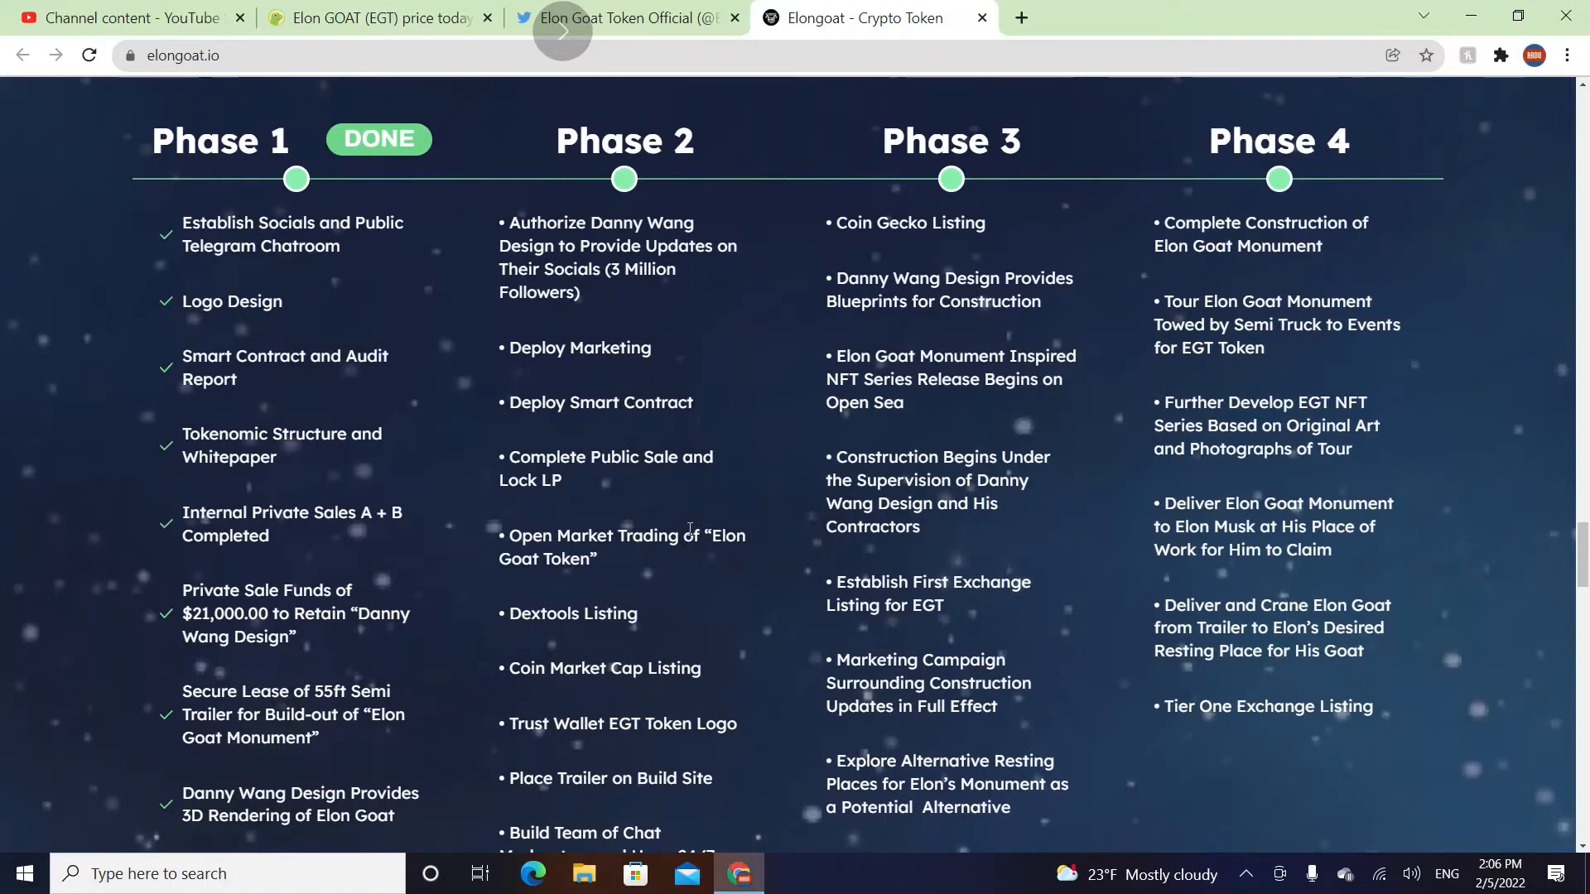
scroll("down", 3)
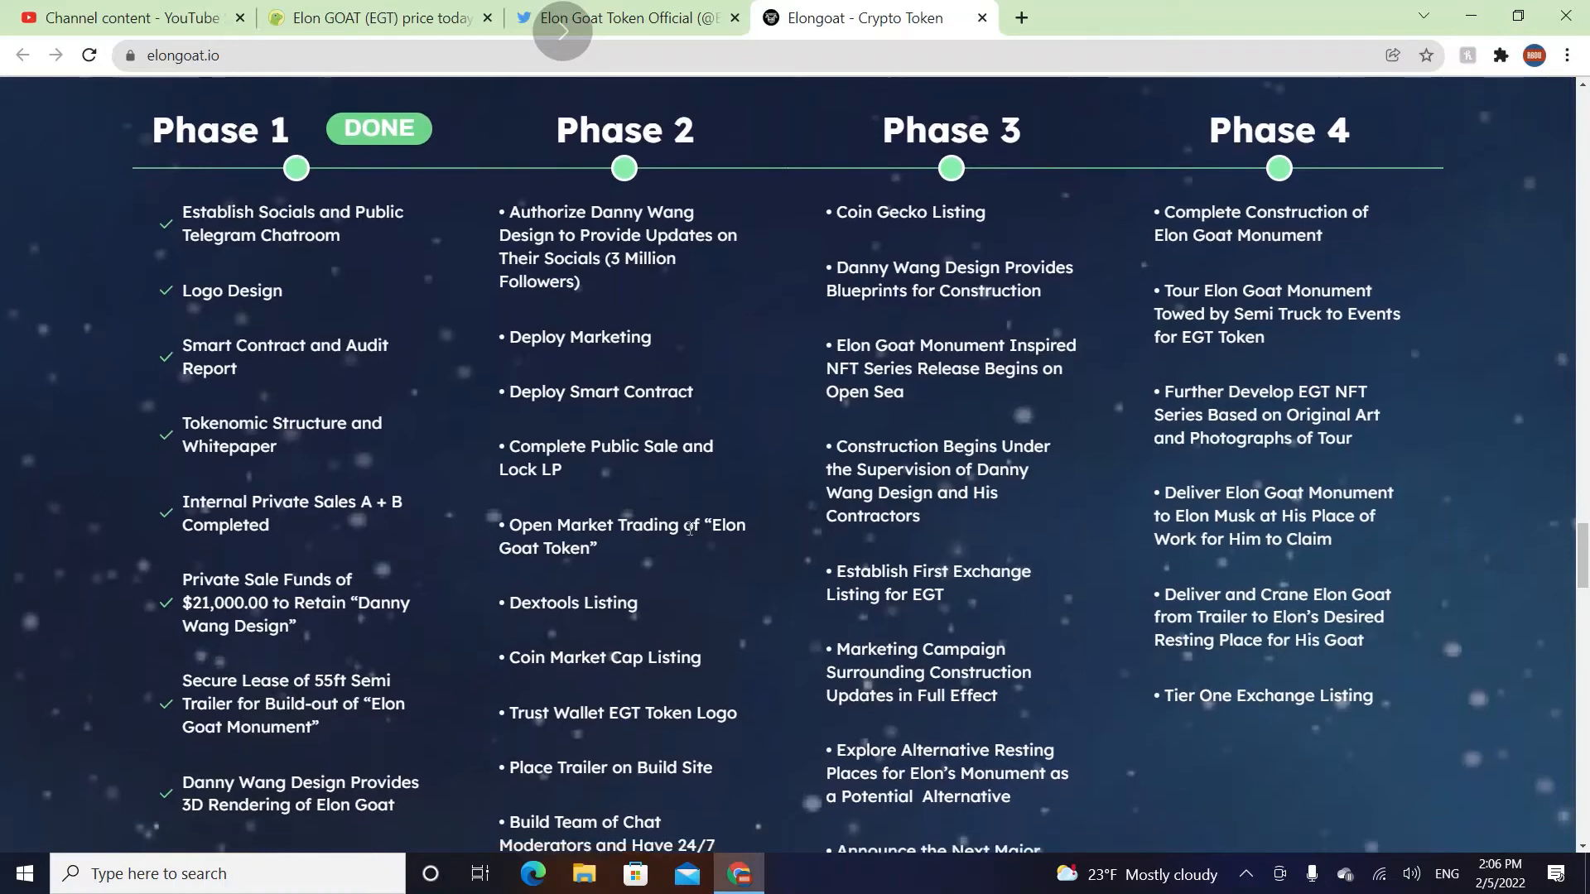
scroll("down", 3)
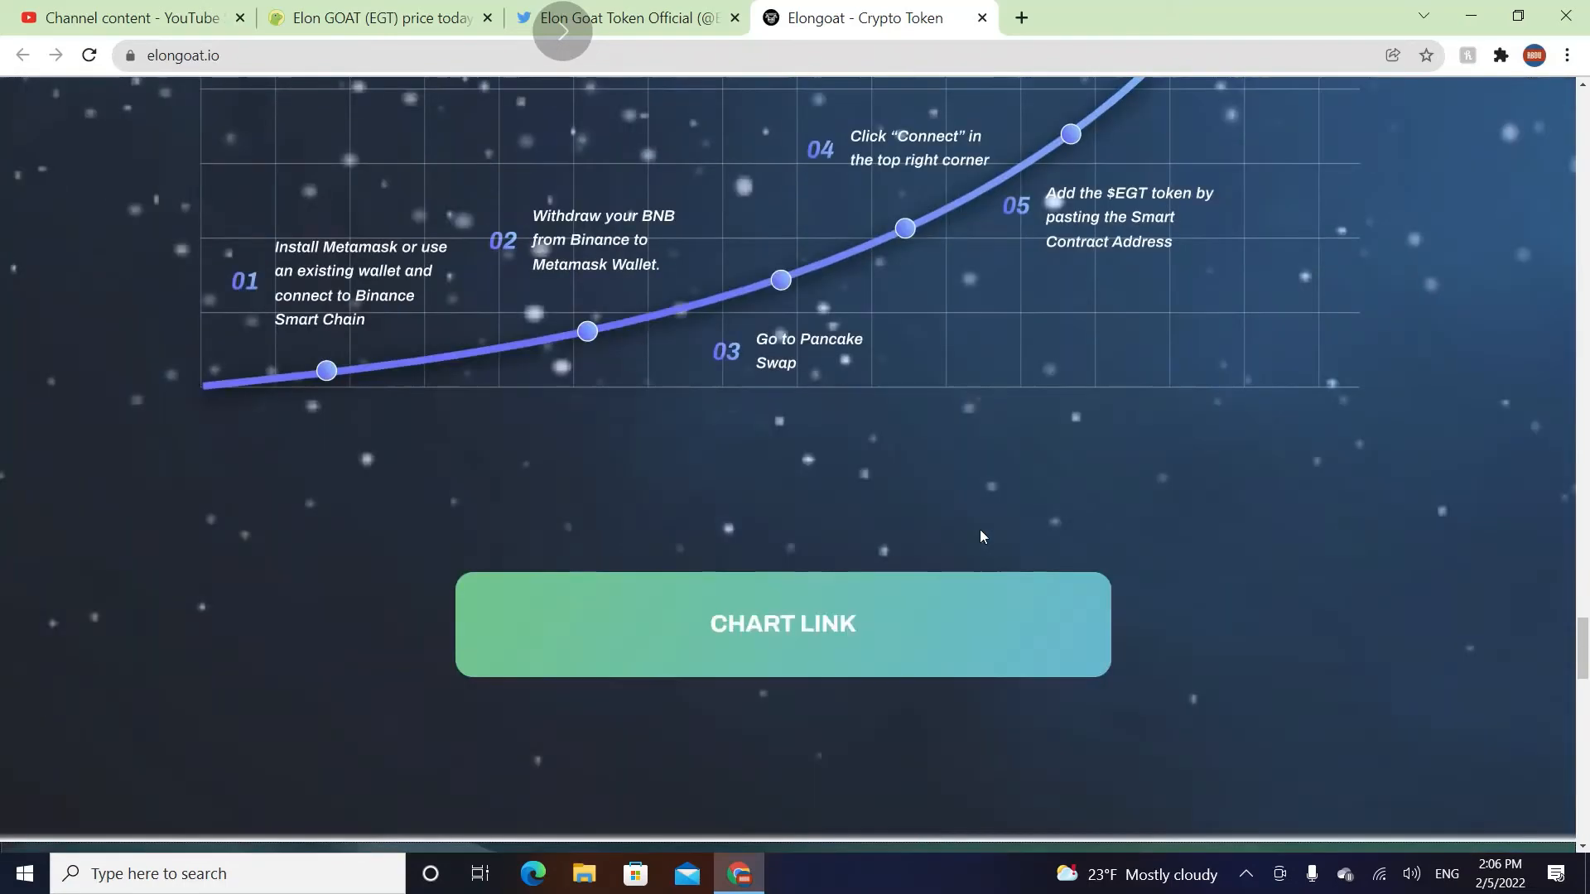
Step: Open the Elon Goat Token Twitter profile from the 'Stay In The Know' social icons
scroll("down", 3)
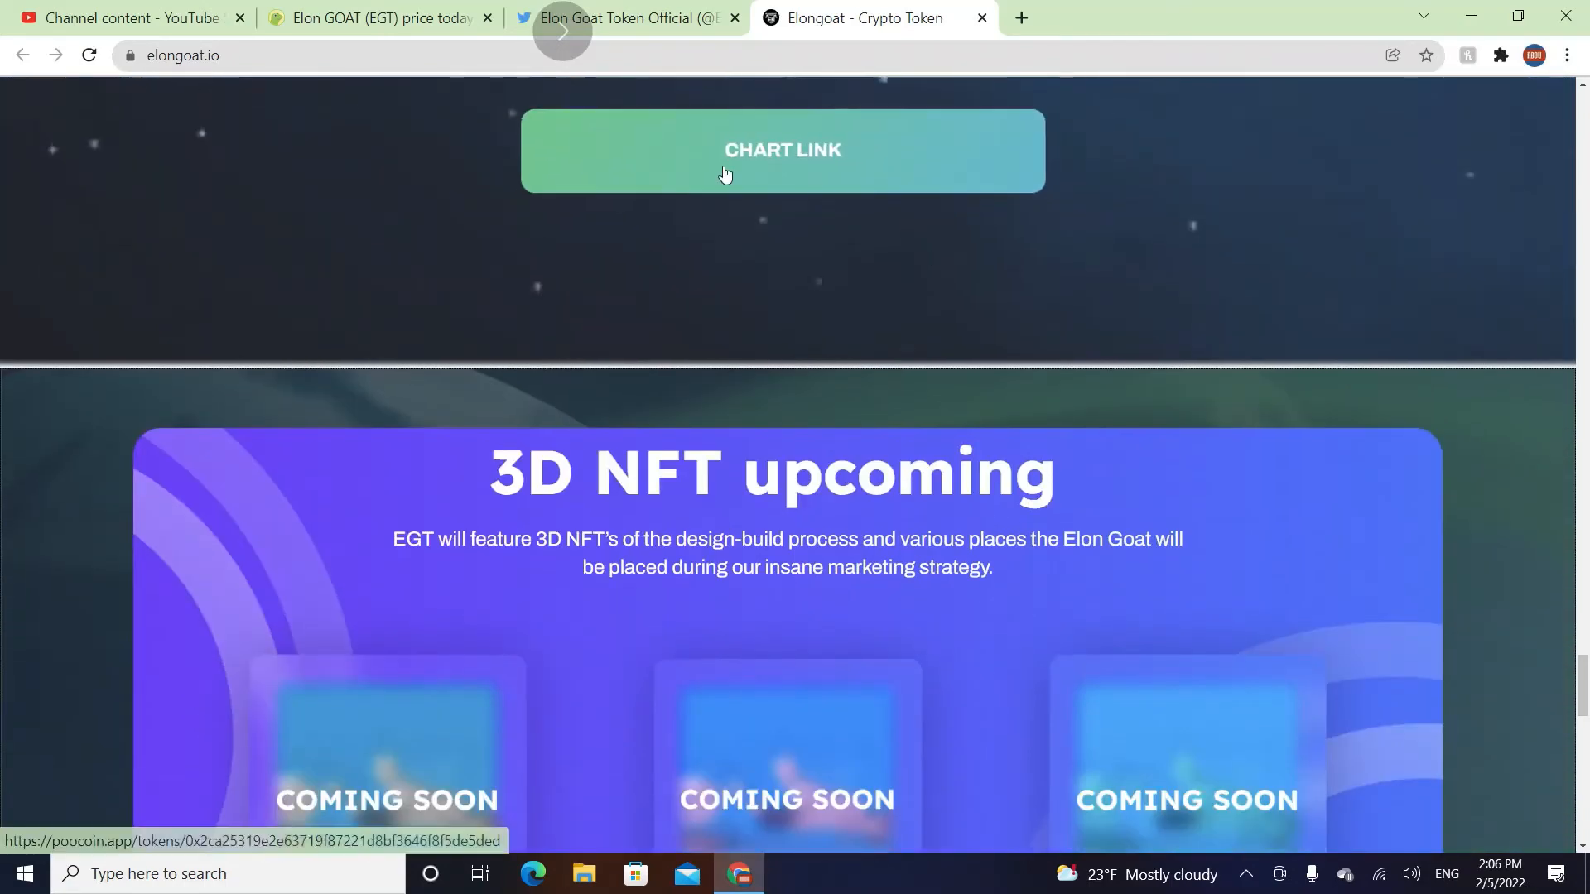
scroll("down", 3)
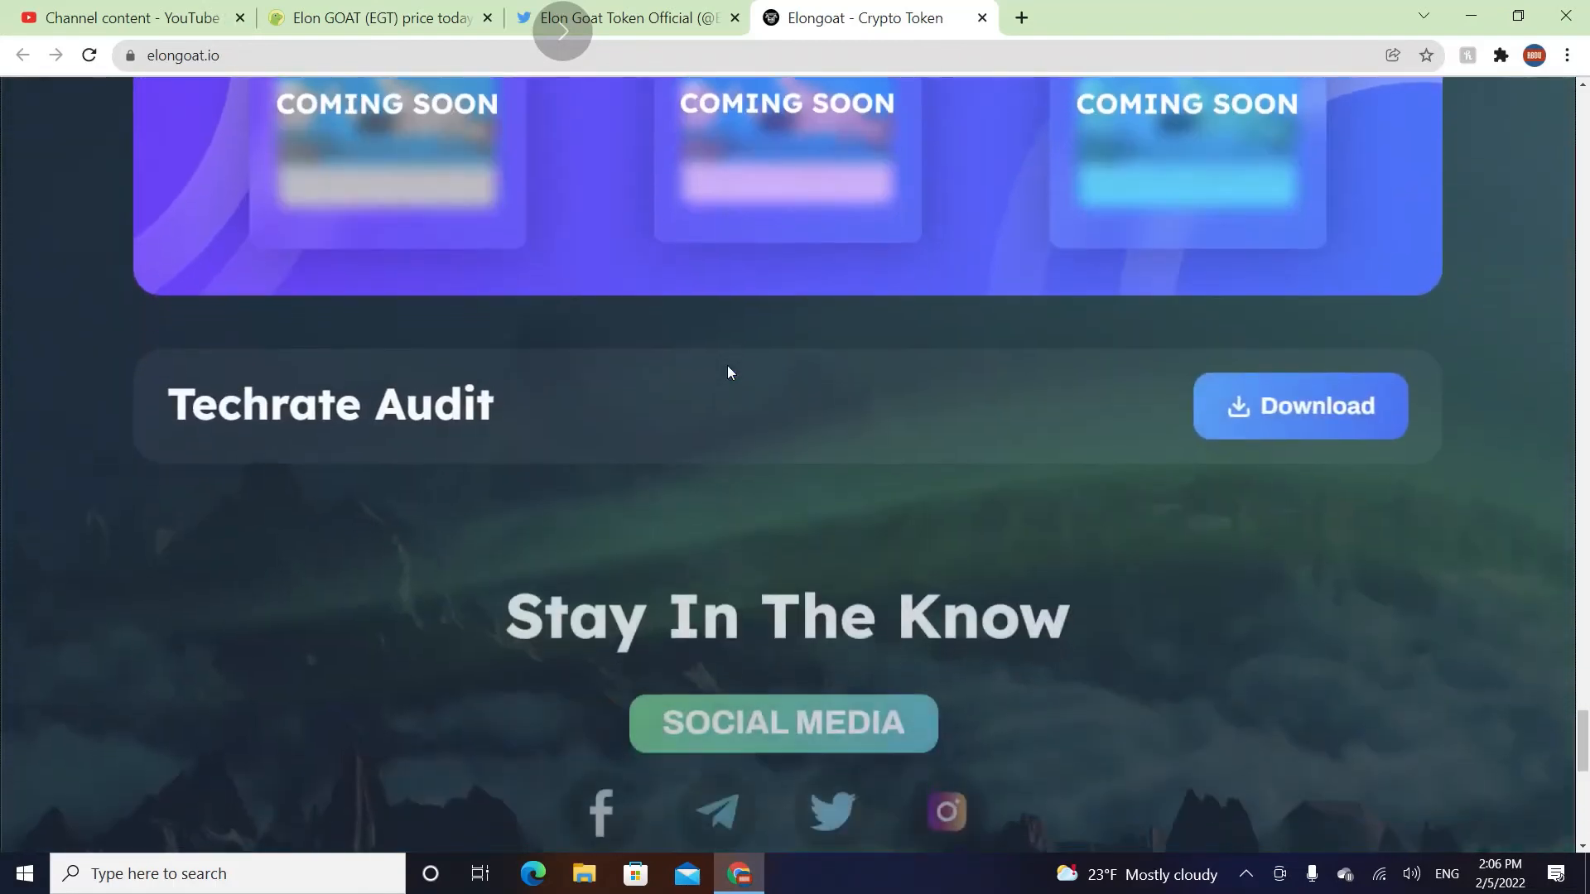
scroll("down", 3)
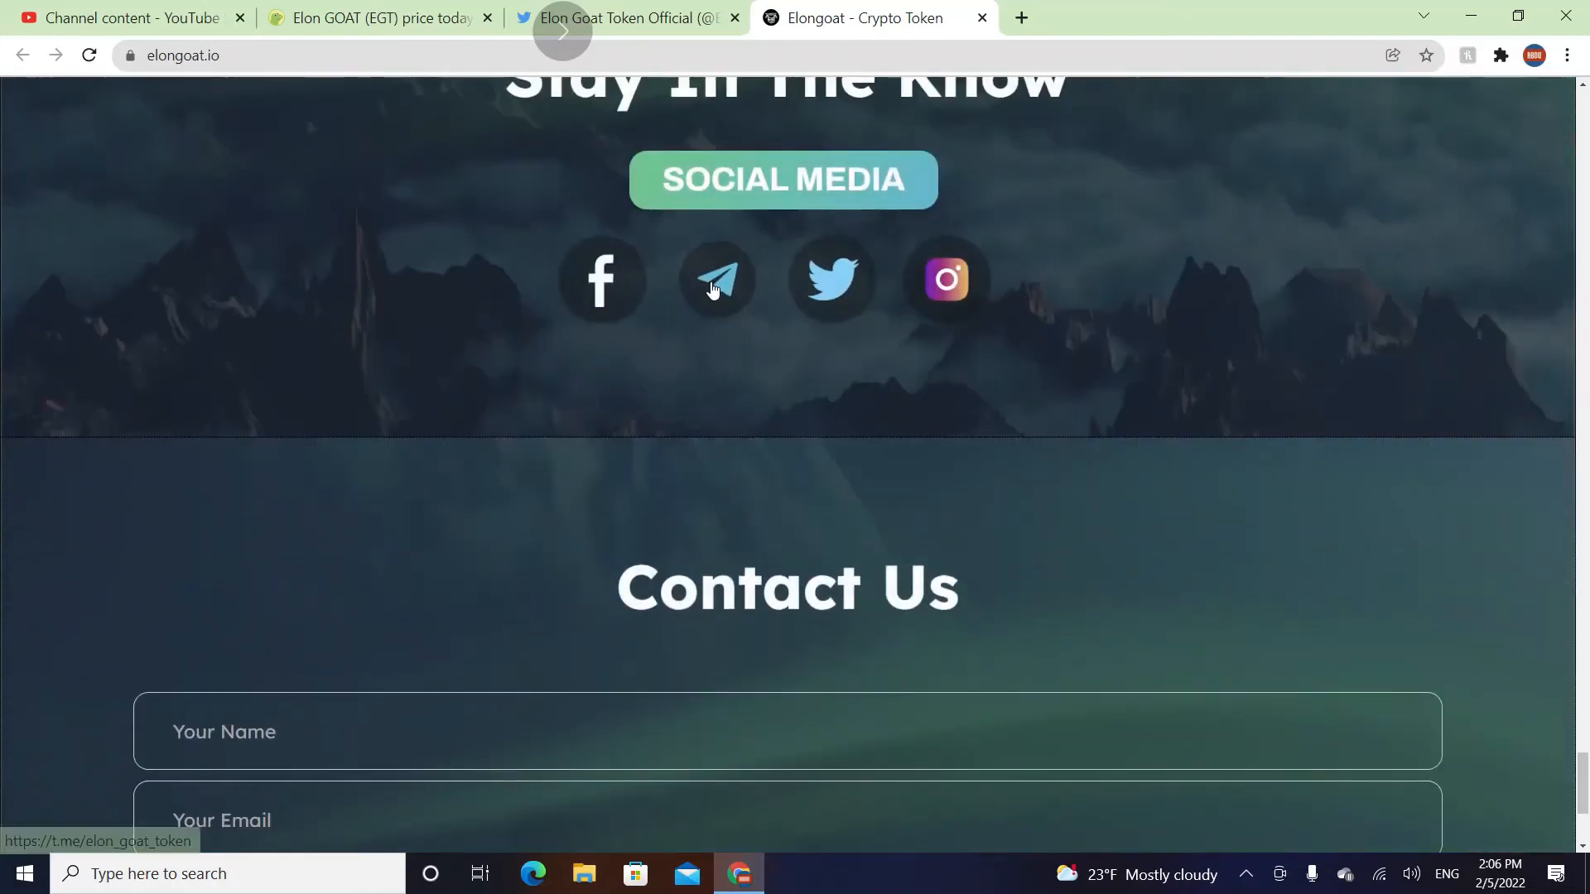
left_click(716, 281)
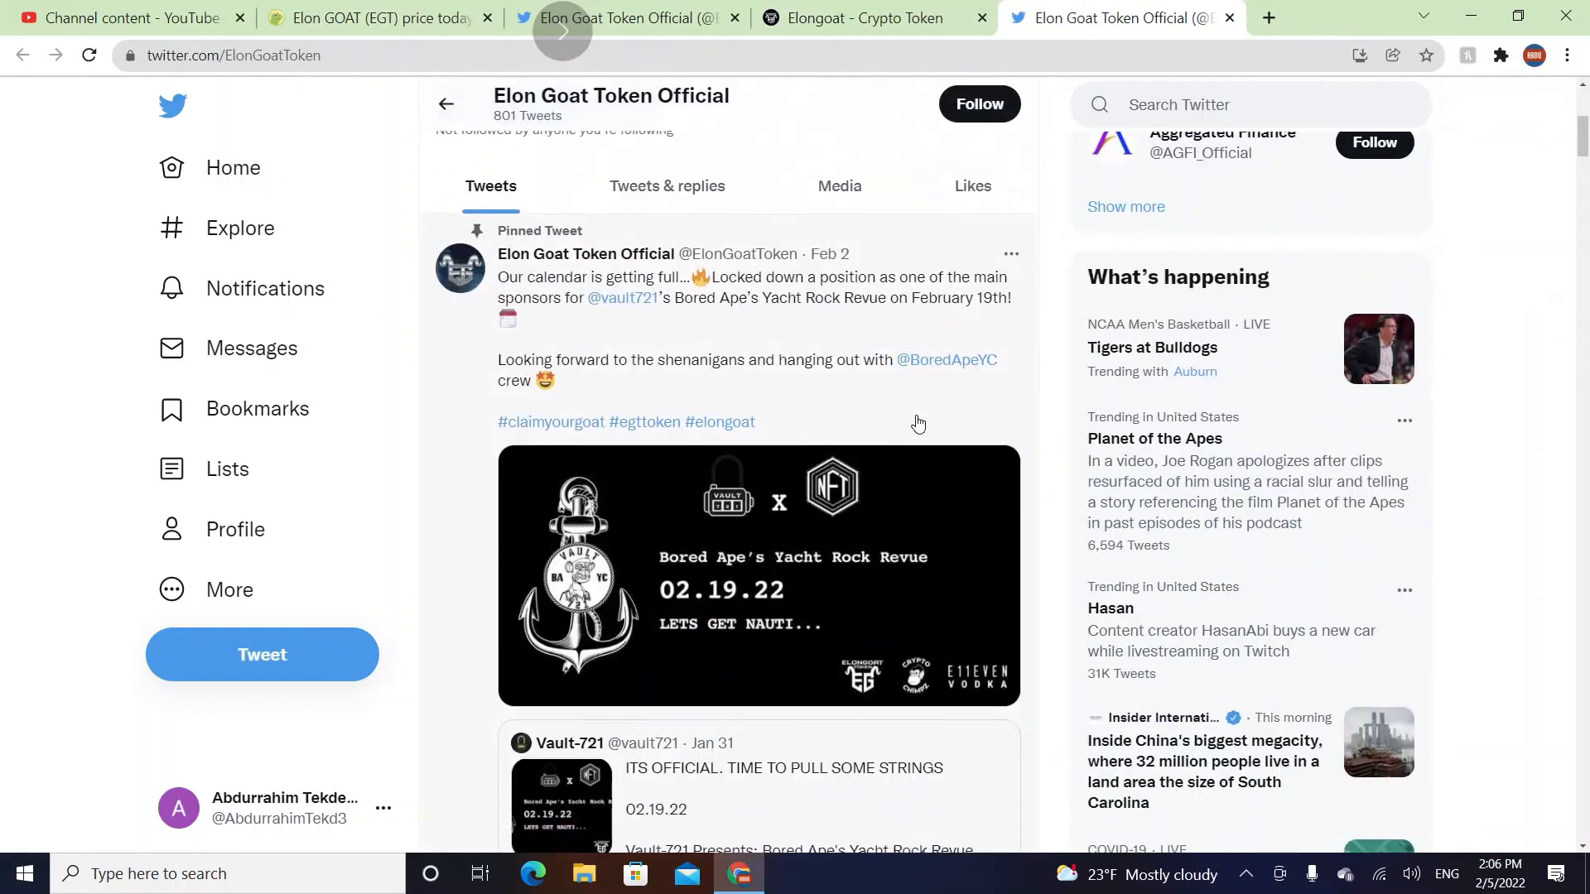
scroll("down", 3)
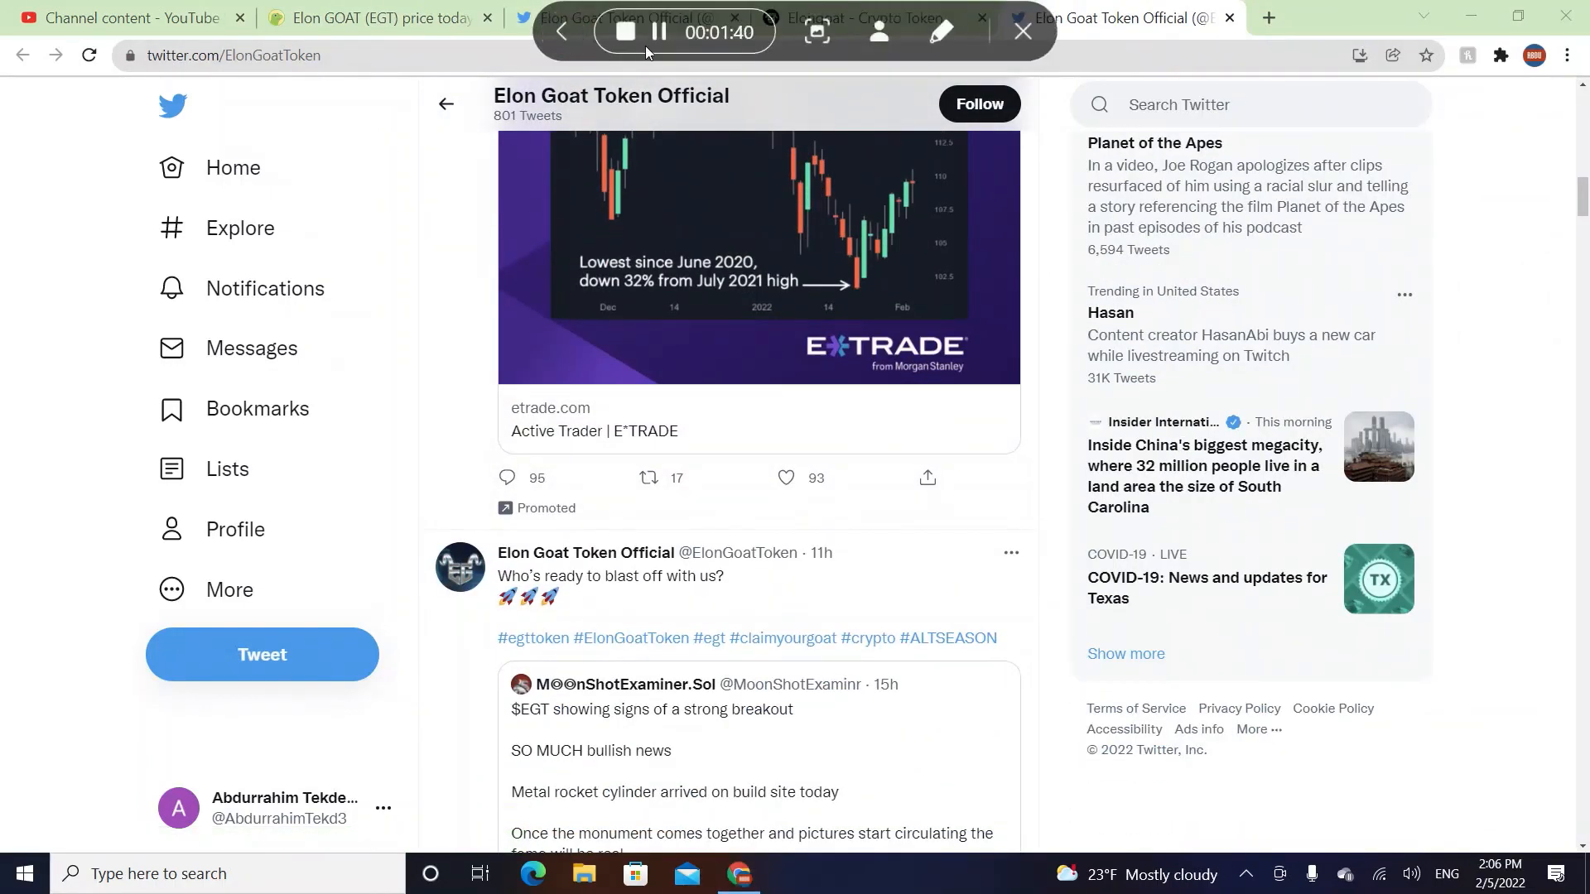
mouse_move(626, 32)
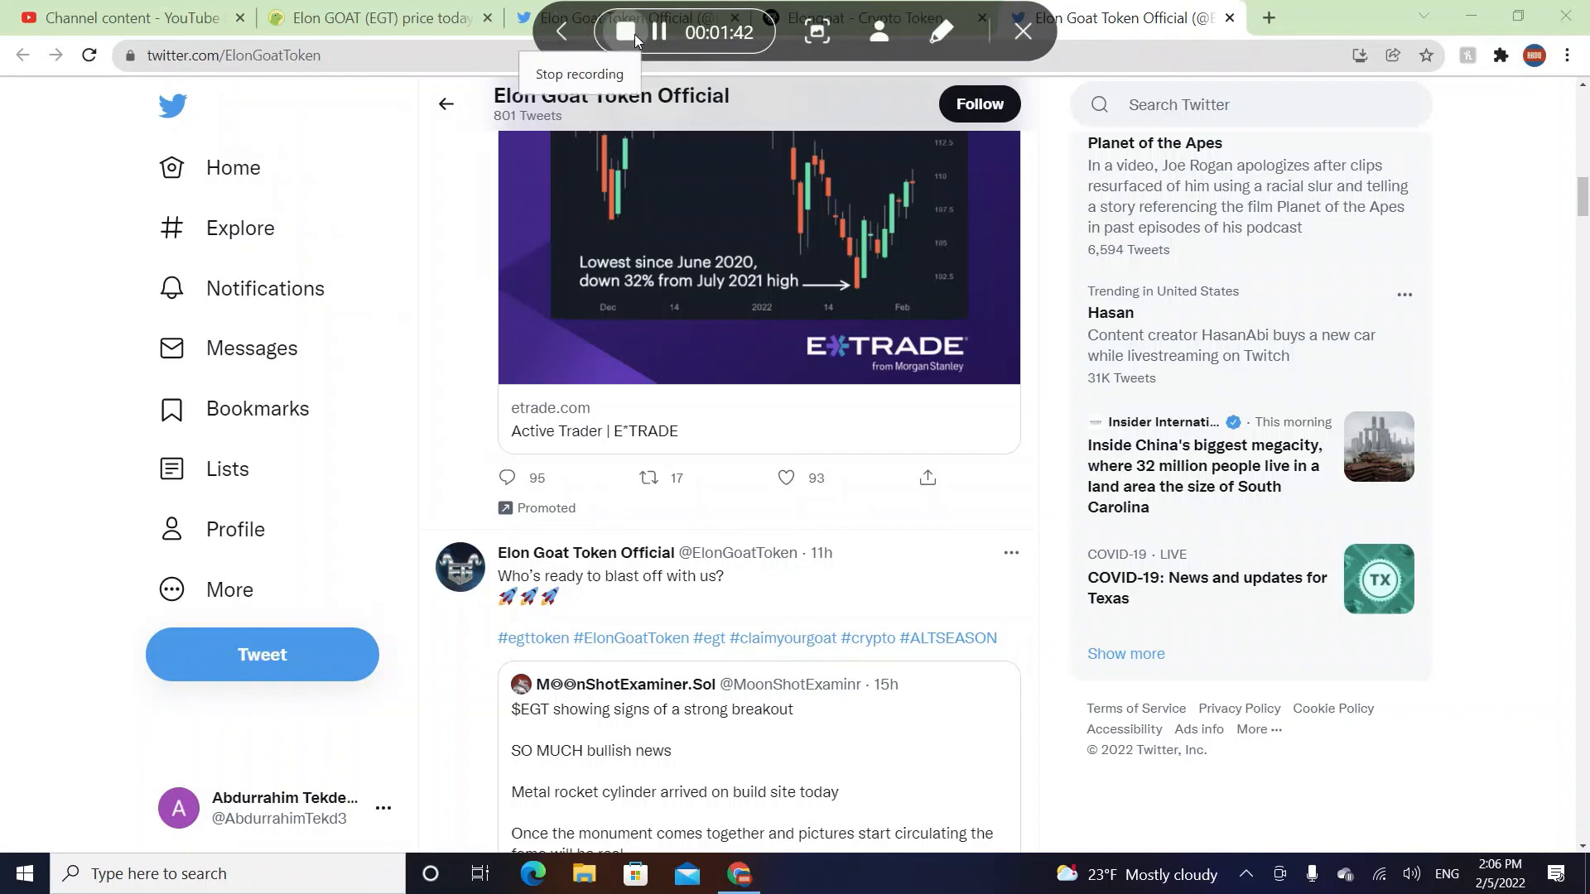